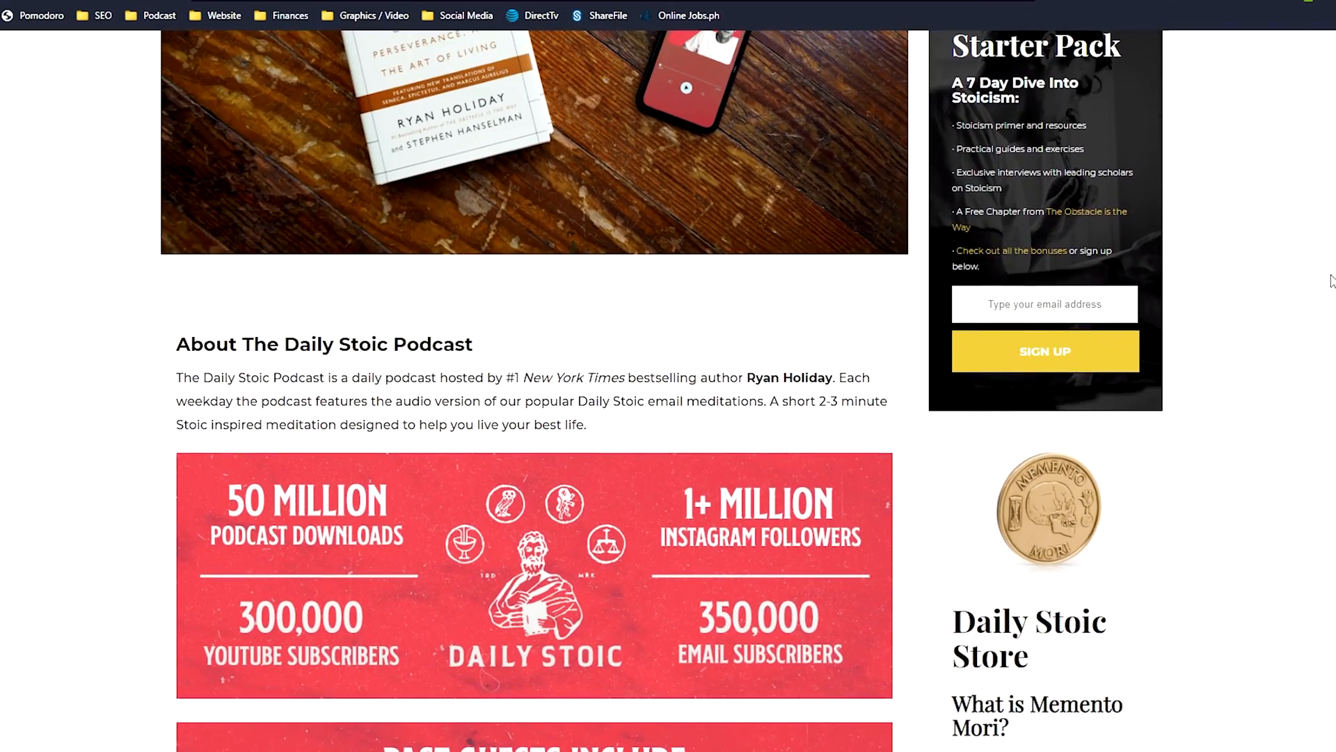
Step: Scroll down through the Daily Stoic page and Medium article before switching tabs
click(1235, 53)
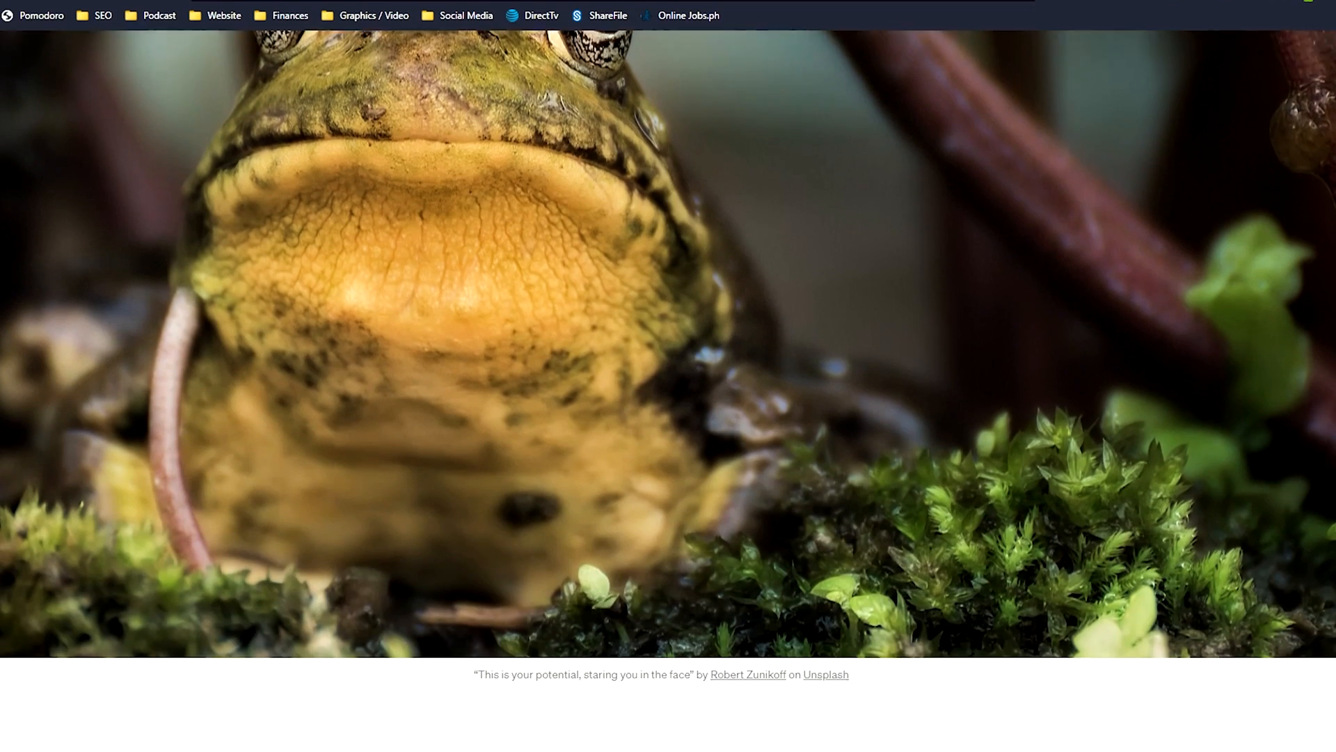
scroll(down, 3)
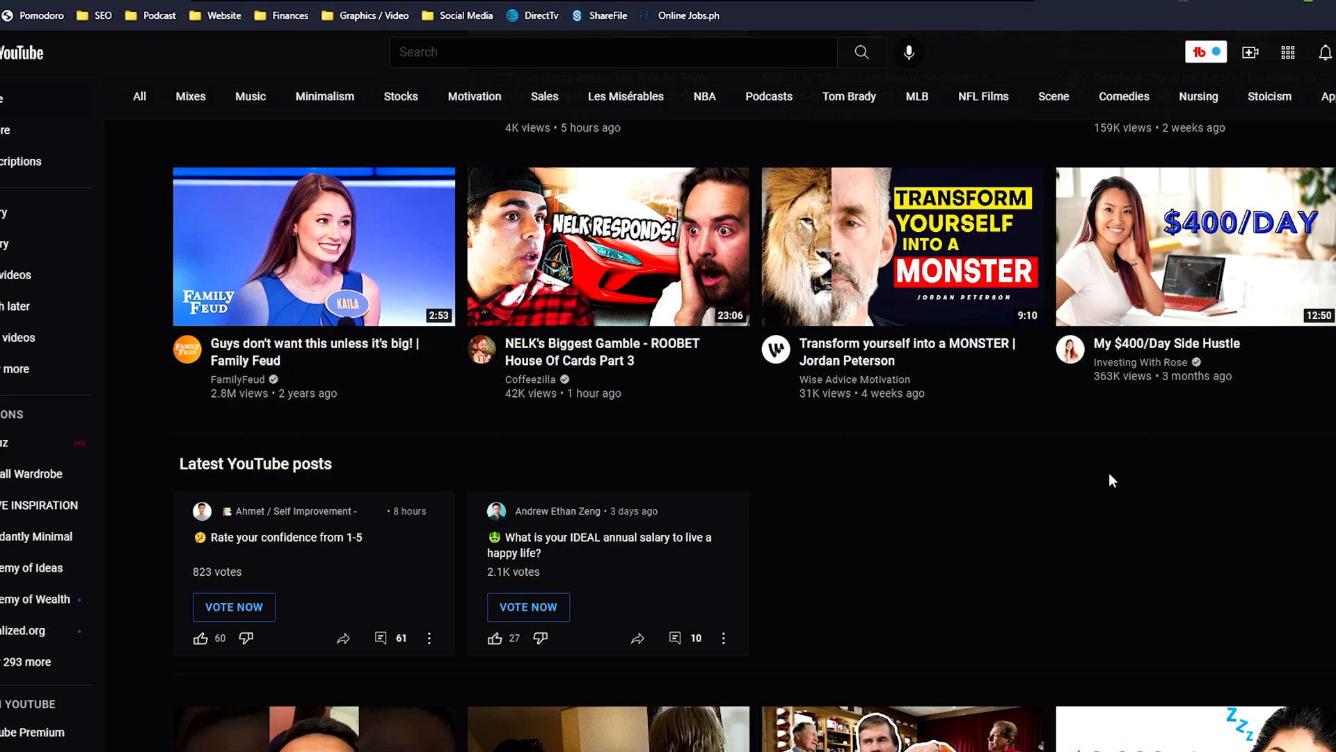
scroll(down, 3)
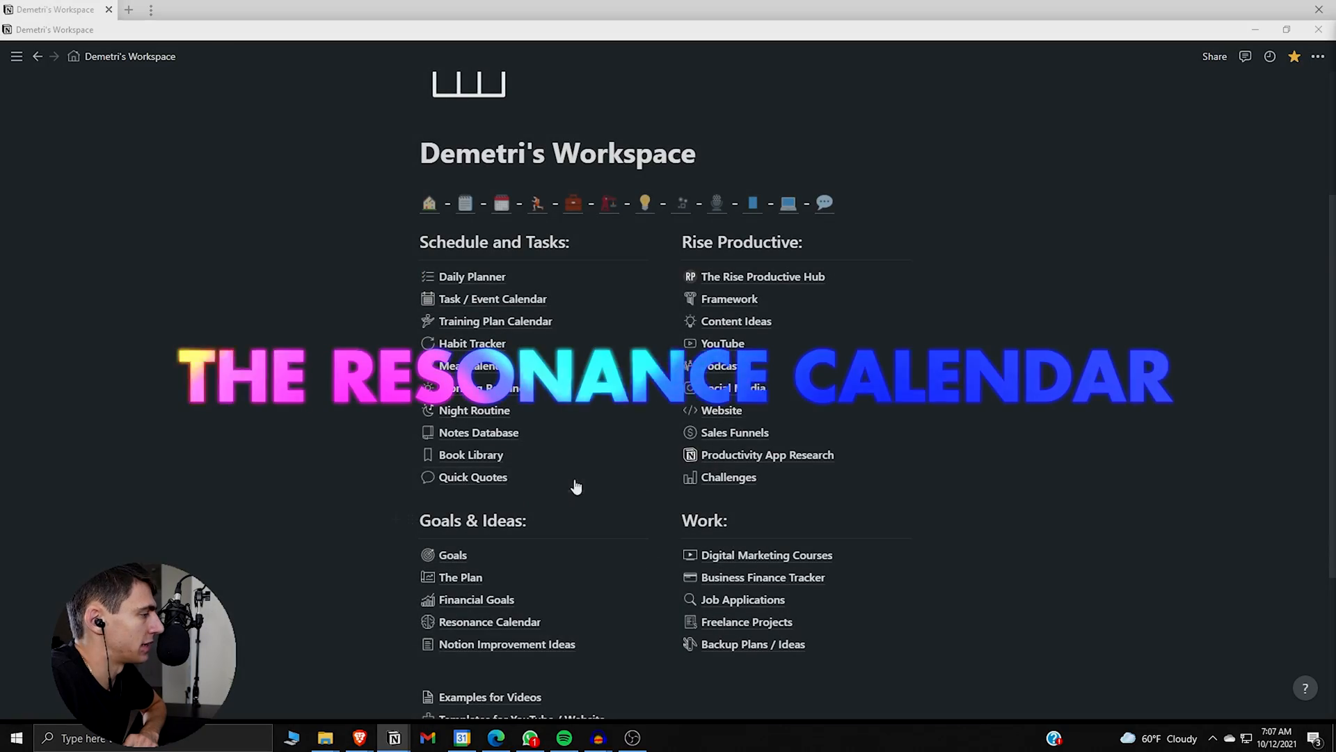
Step: Show Resonance Calendar in its Content Table view and scroll to the Medium article row
click(489, 621)
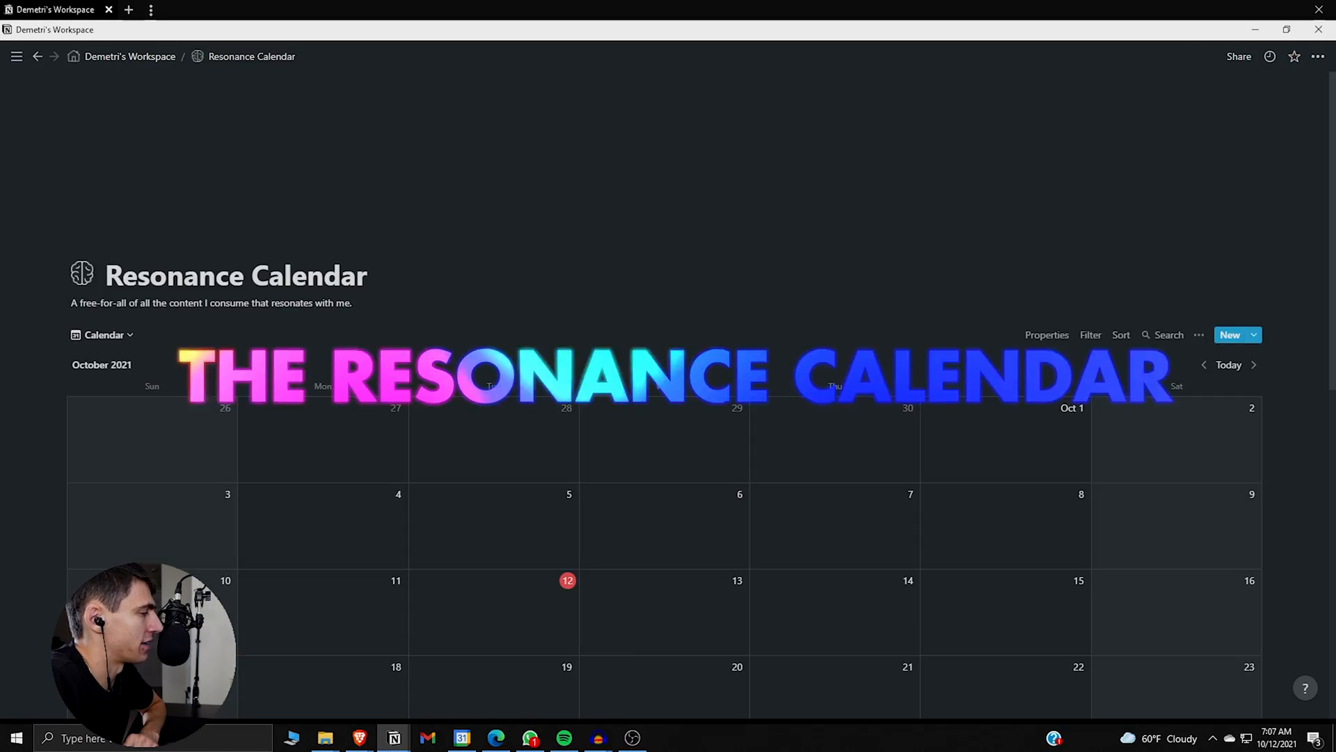
click(102, 334)
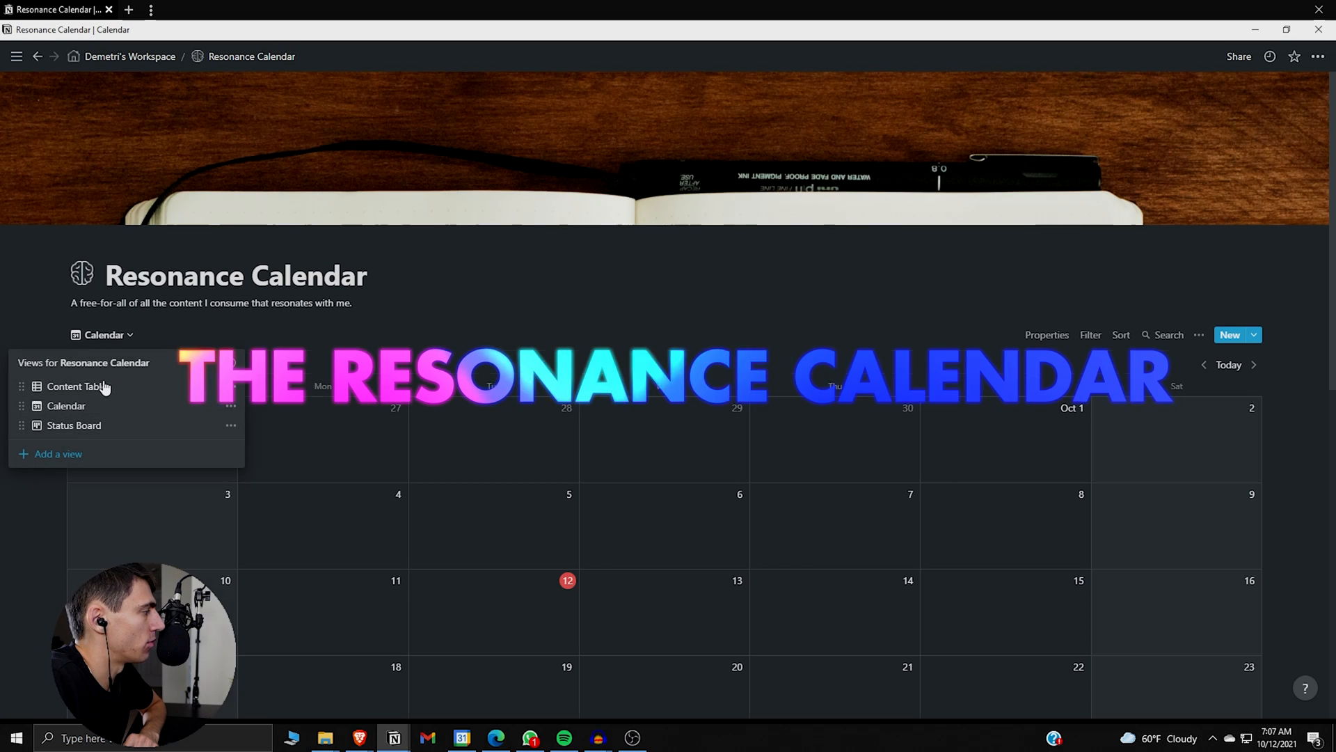
click(75, 386)
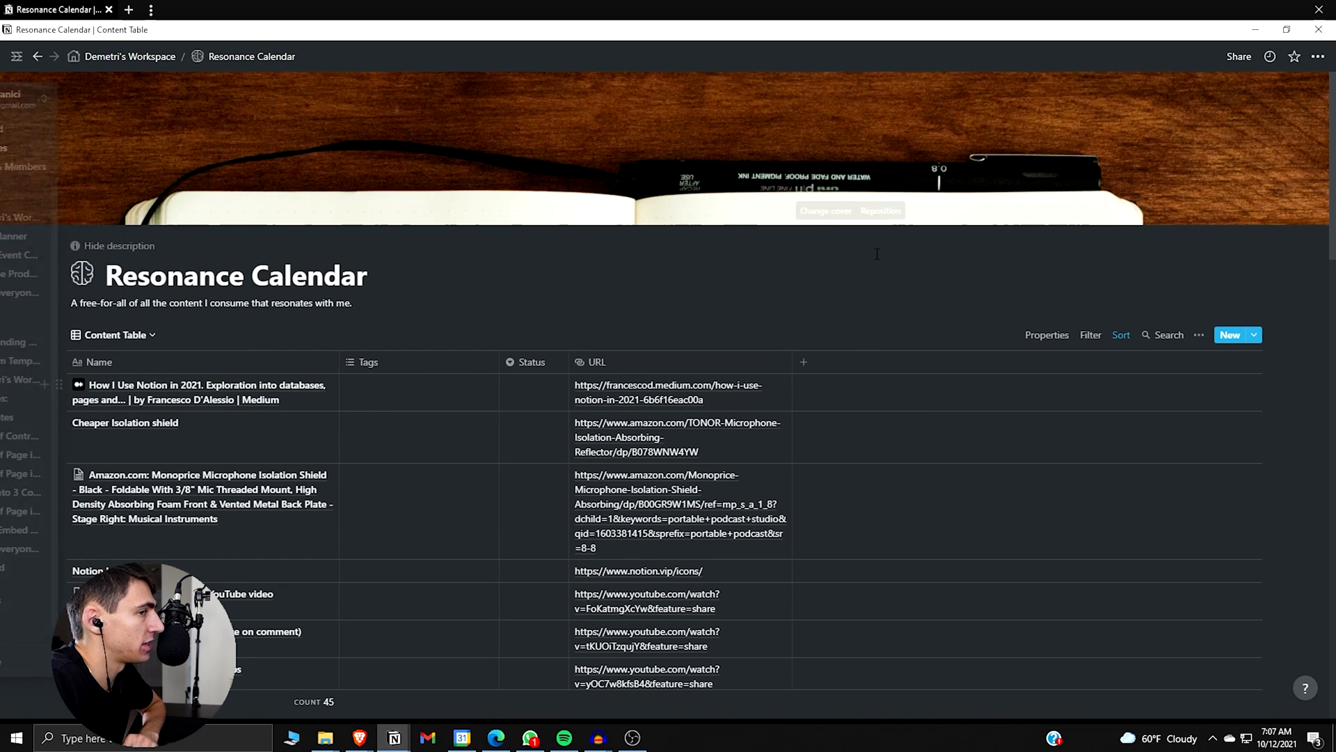
scroll(down, 3)
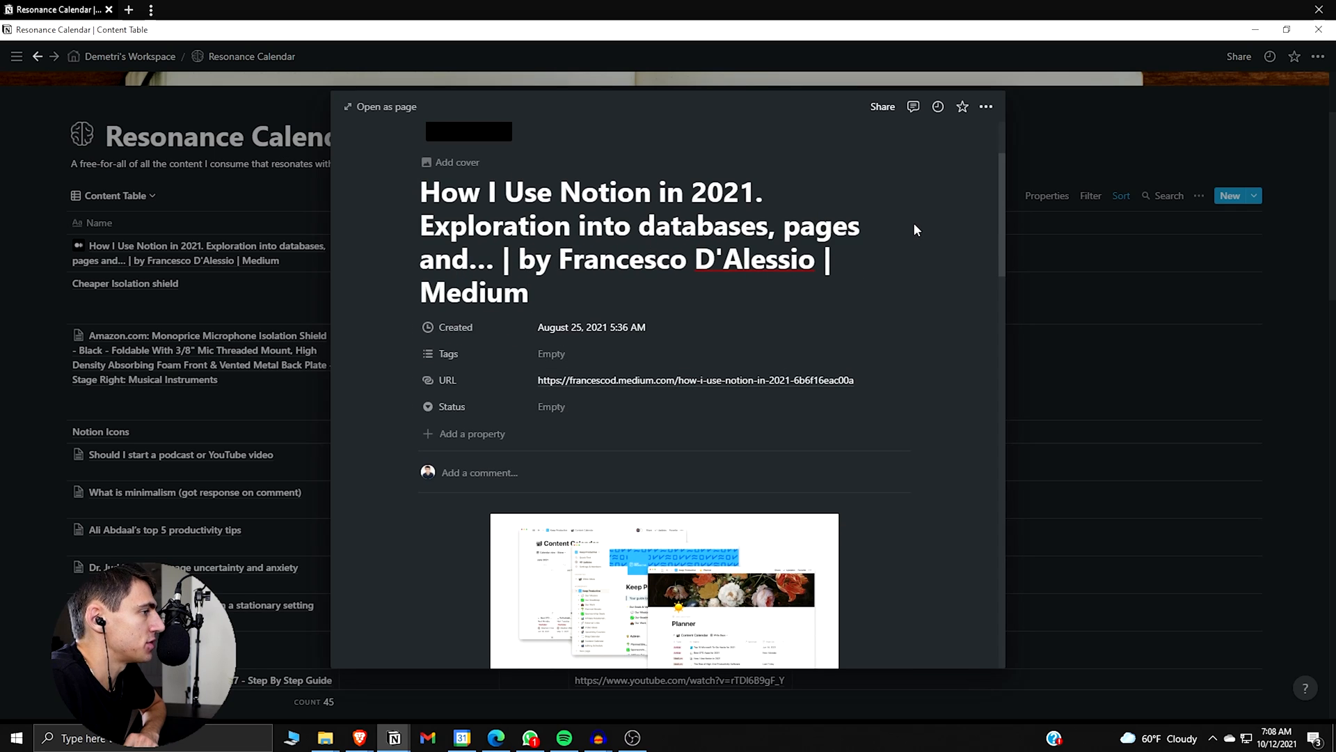
mouse_move(883, 294)
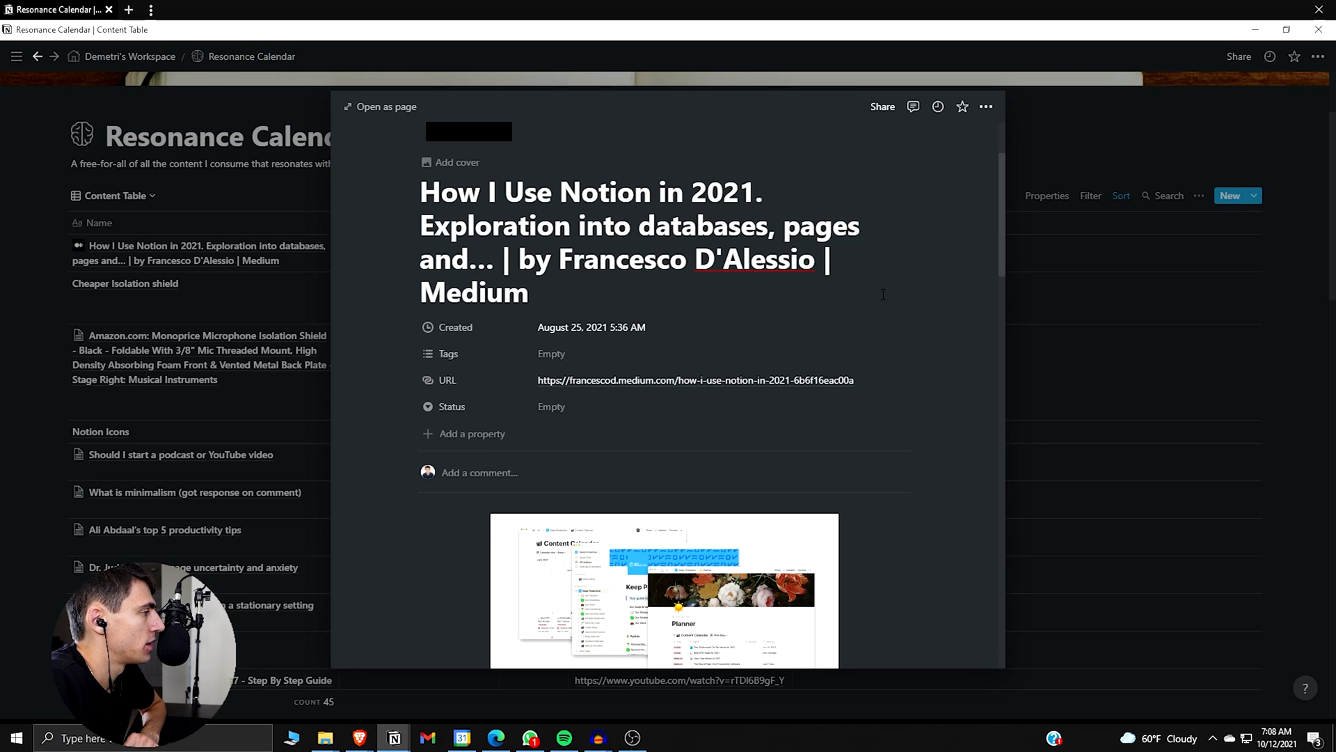
scroll(down, 3)
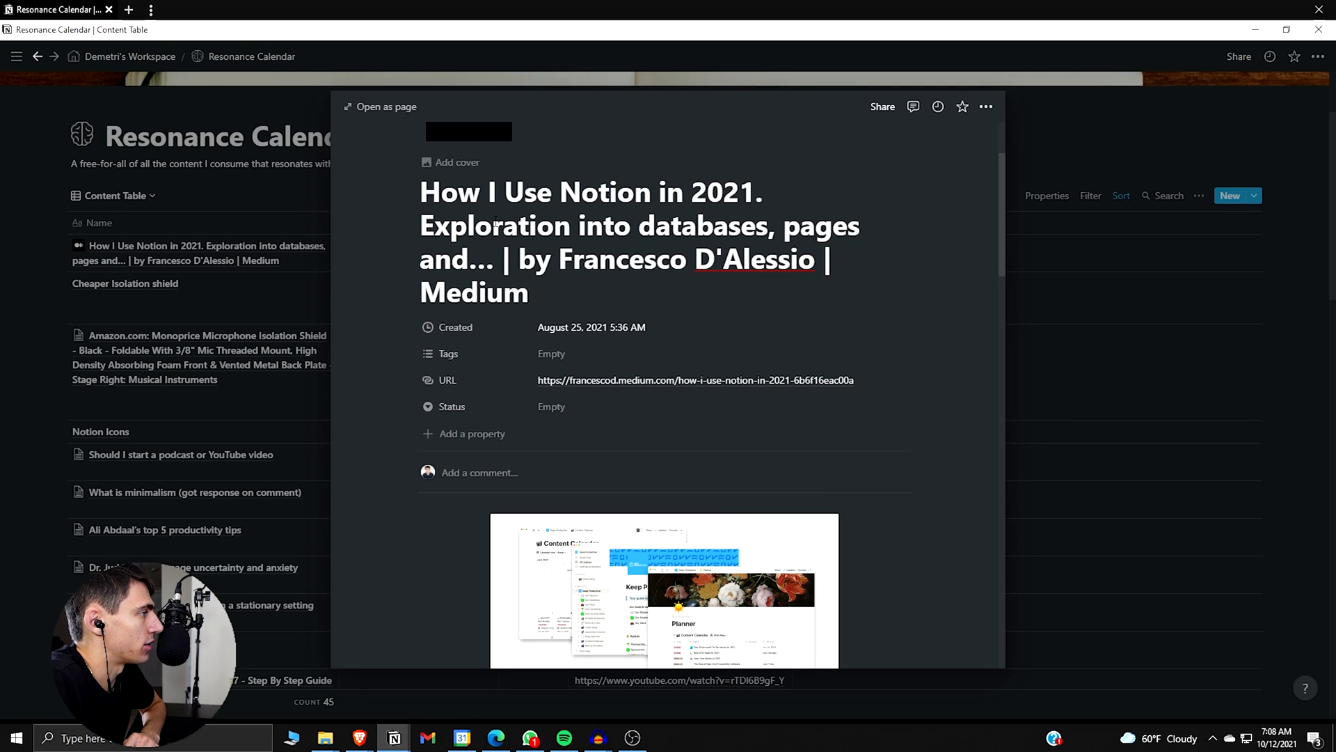
scroll(down, 3)
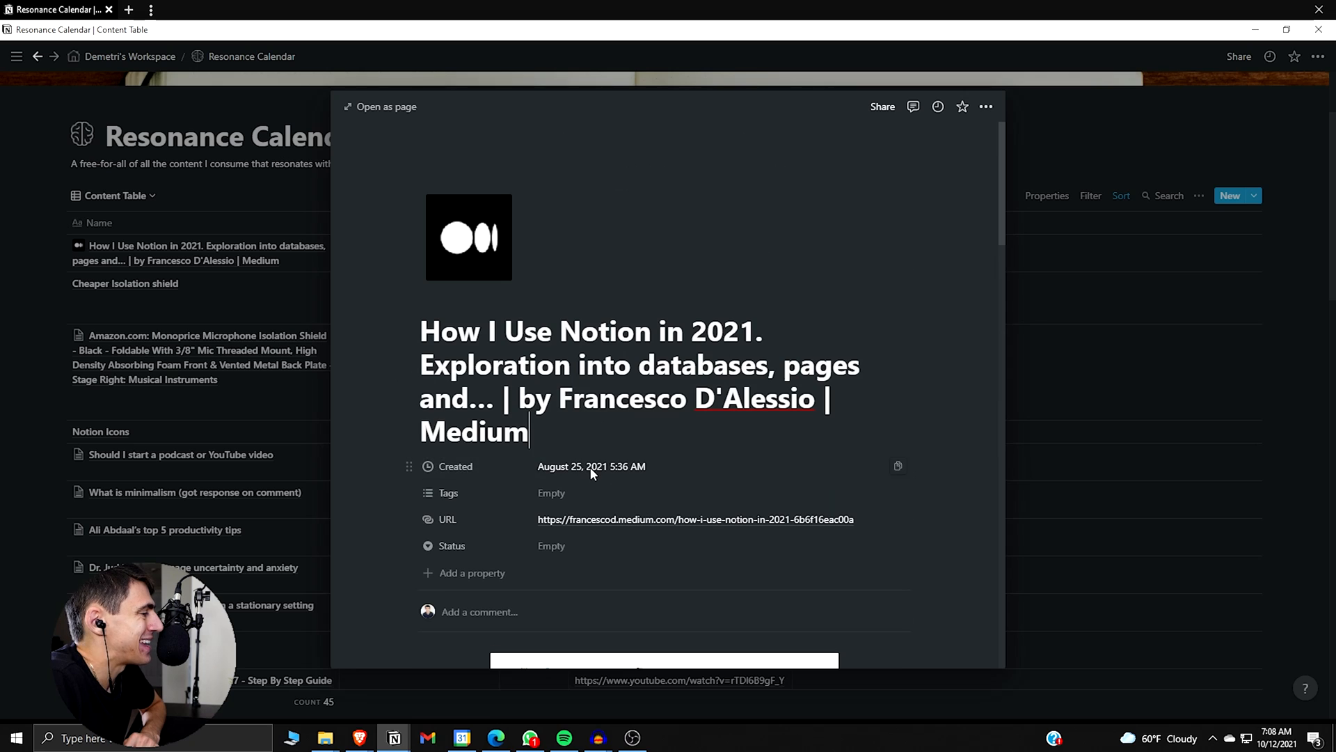
mouse_move(587, 477)
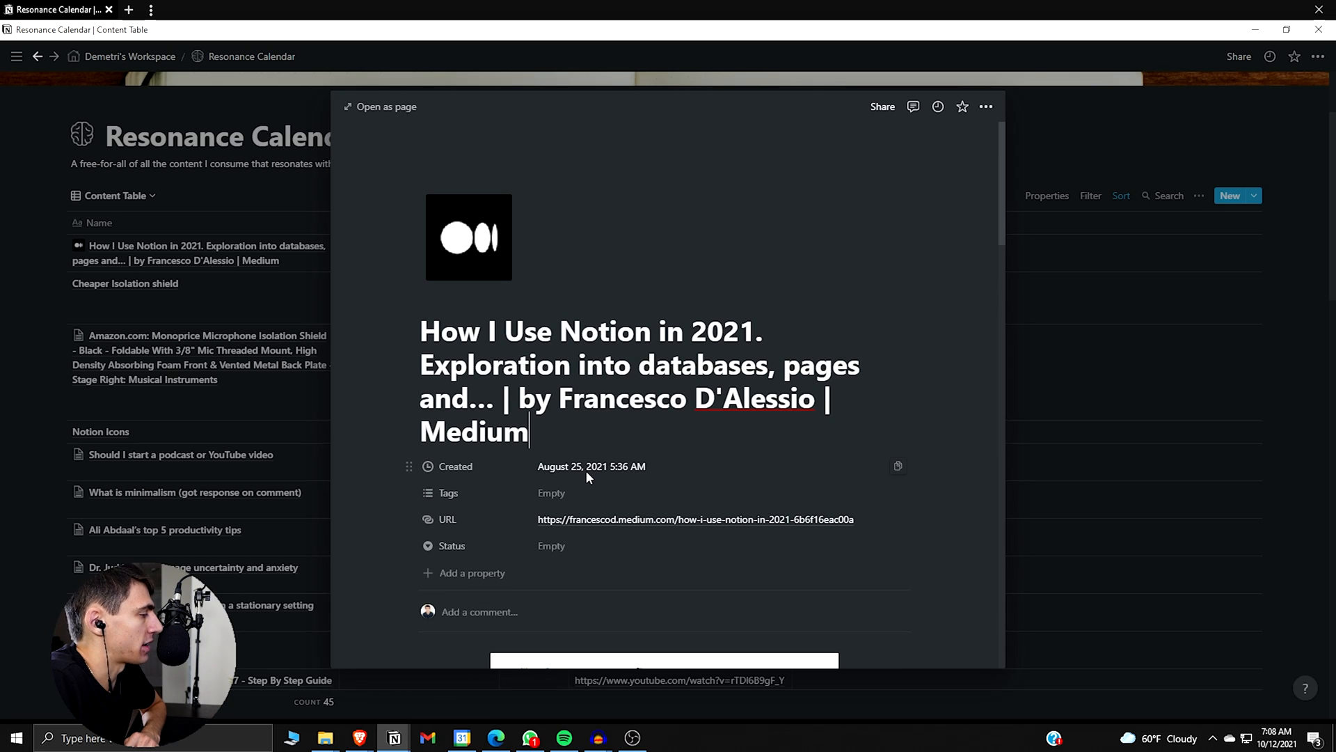
mouse_move(567, 477)
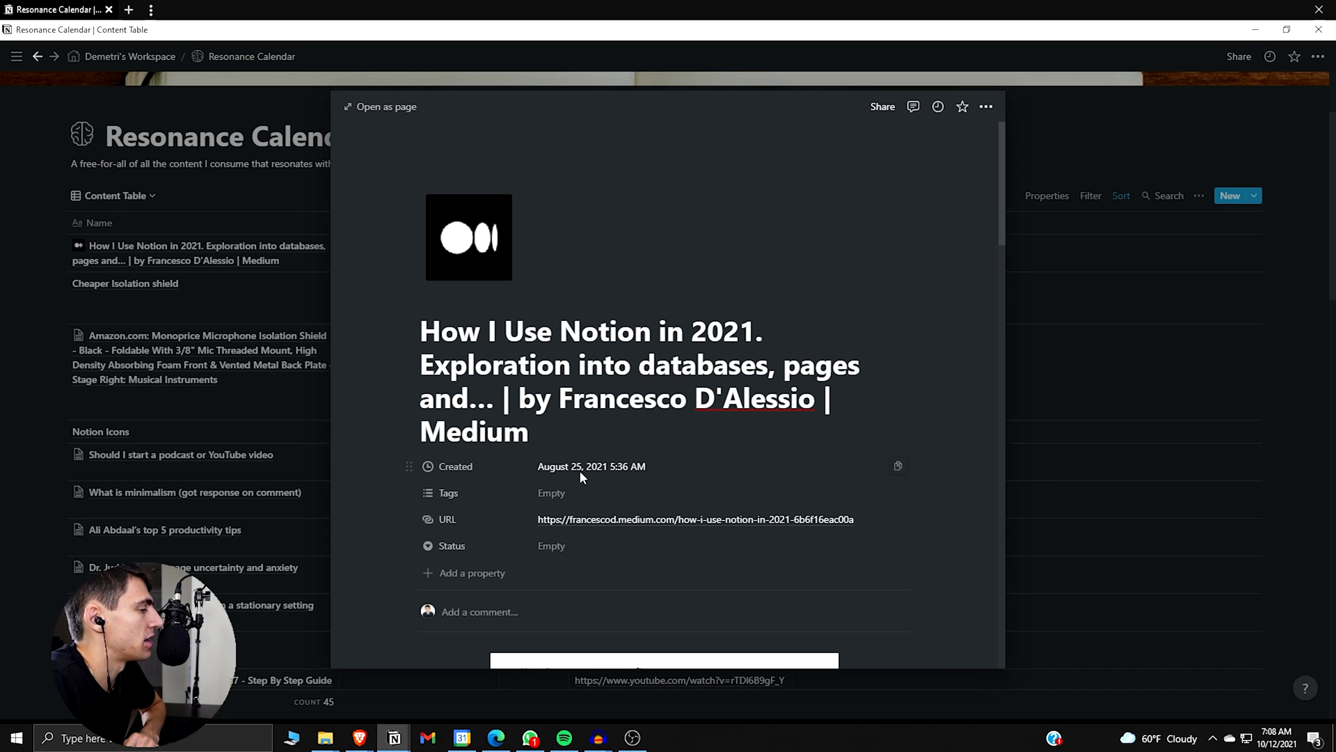
mouse_move(592, 475)
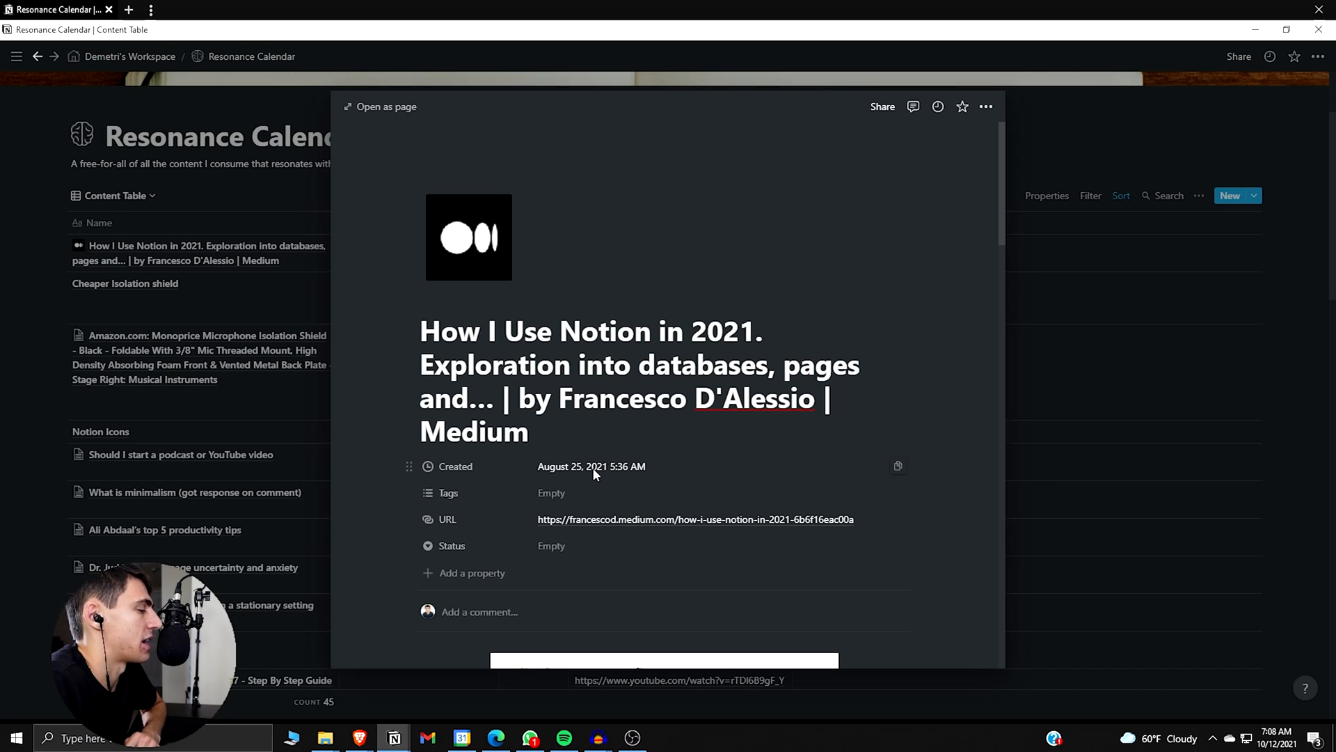
Step: Set the Medium article entry's Tags property to Article
click(551, 493)
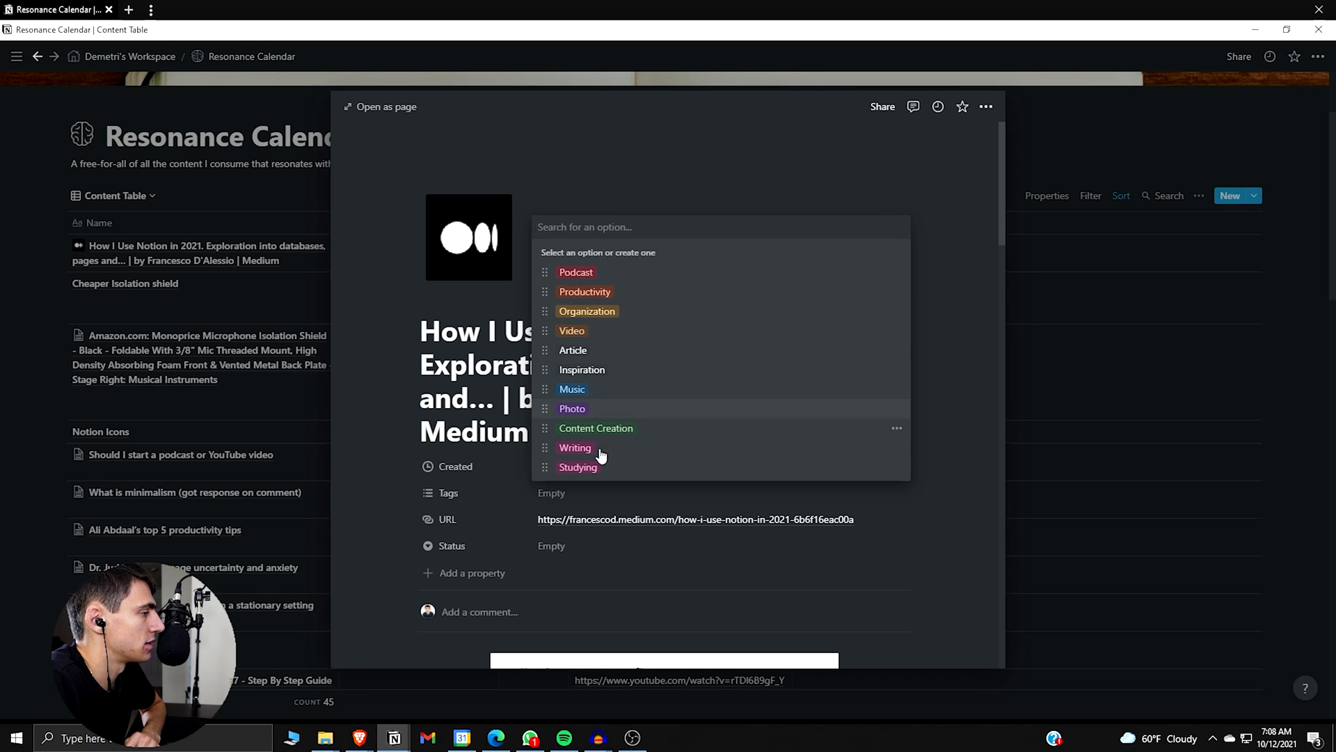
click(572, 350)
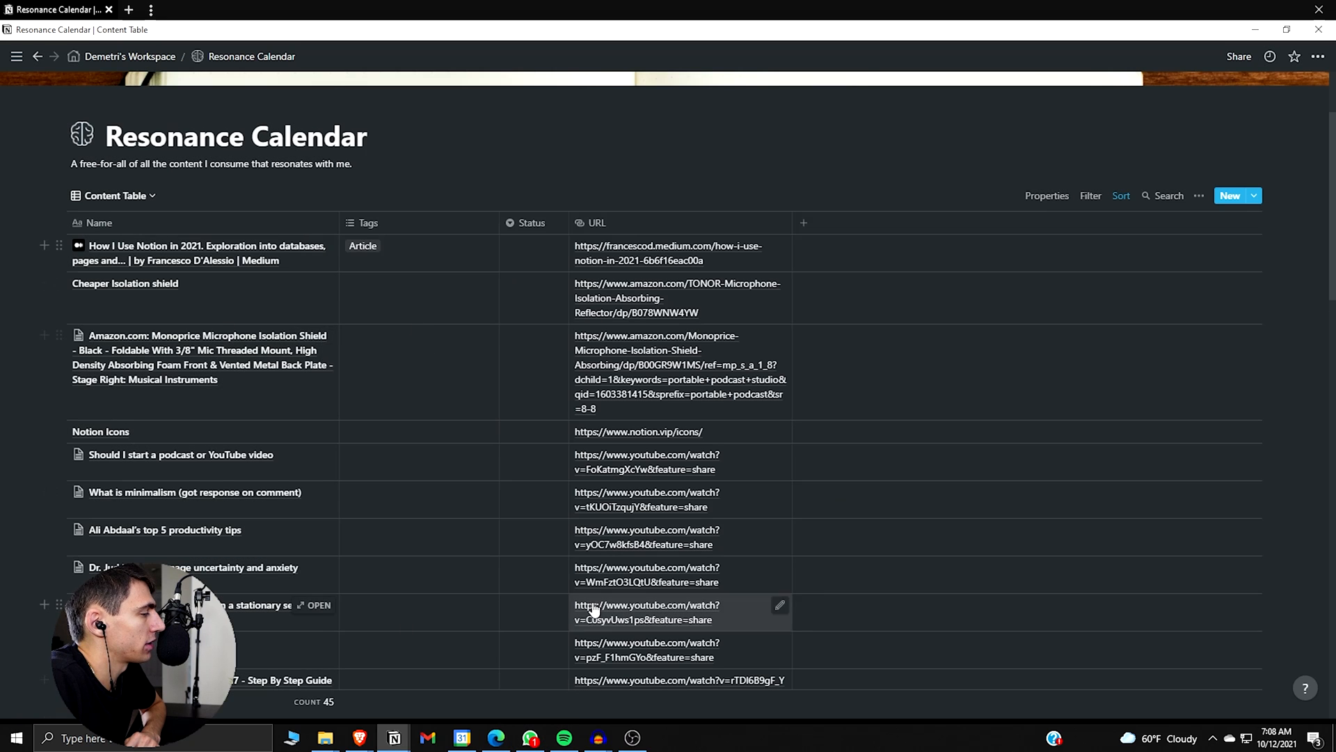
mouse_move(340, 362)
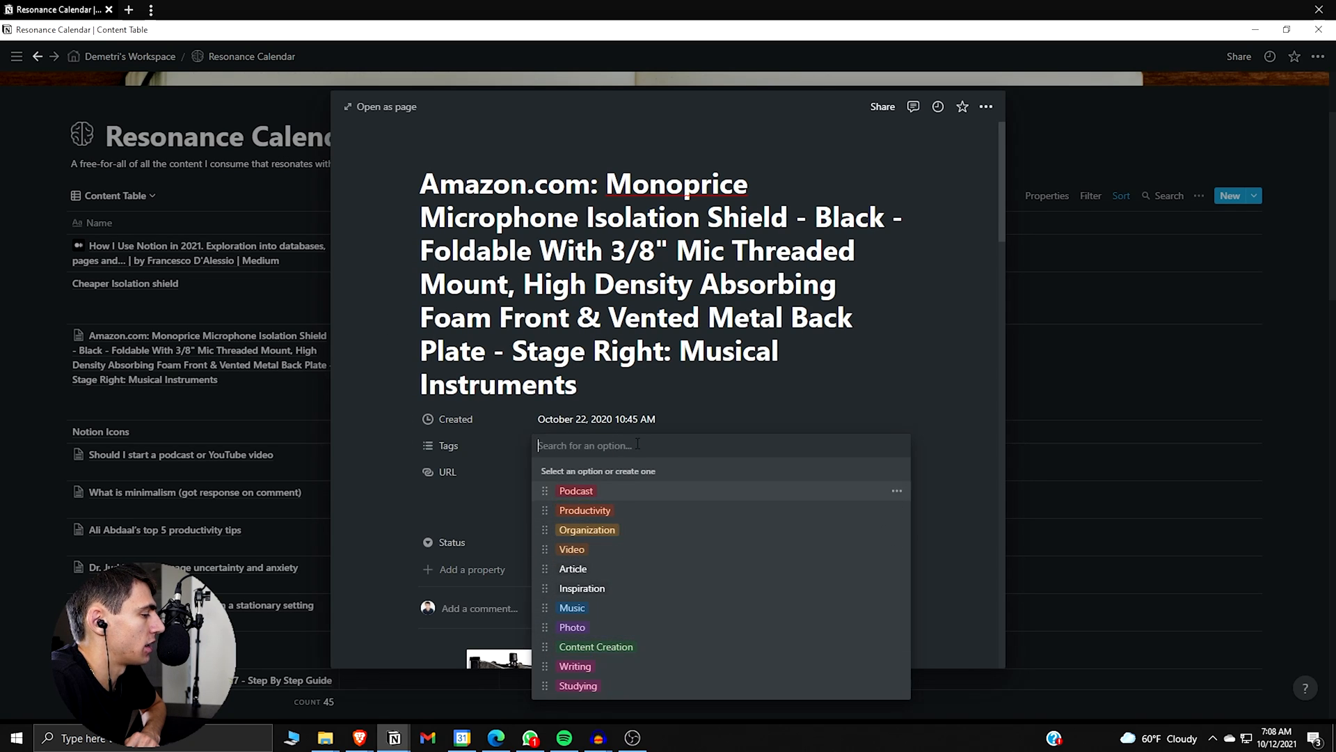
Step: Create a new 'Item to Purchase' tag on the Amazon microphone shield entry
text(i)
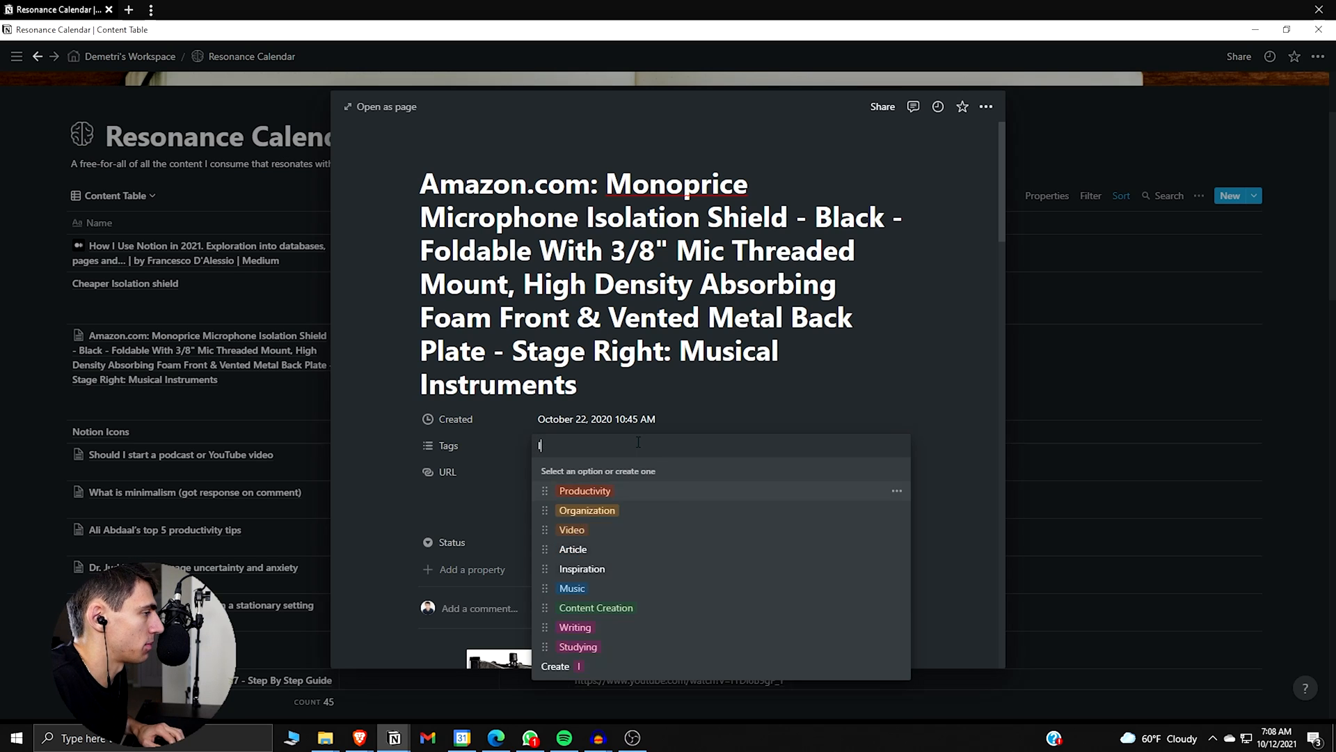
text(Item to Purchase)
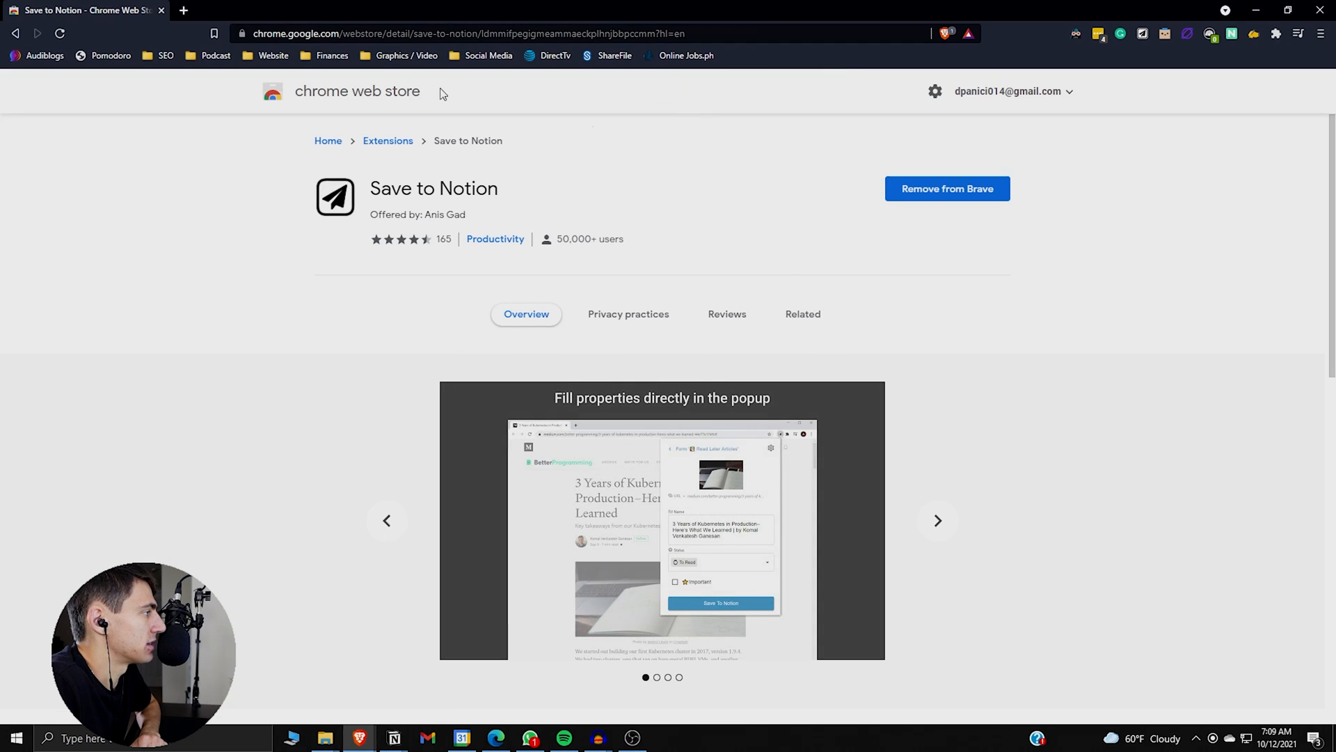
Step: Switch to the Eat That Frog Medium article tab and scroll down through it
click(468, 33)
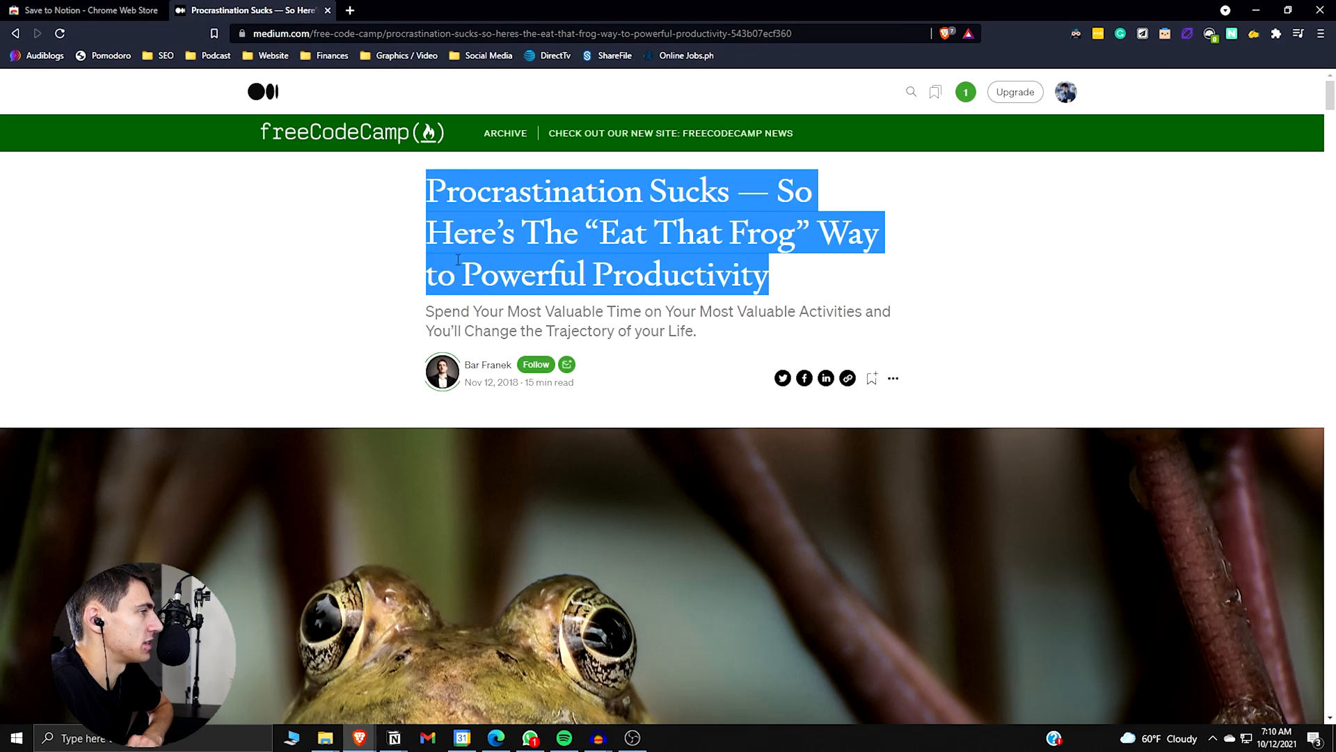
scroll(down, 3)
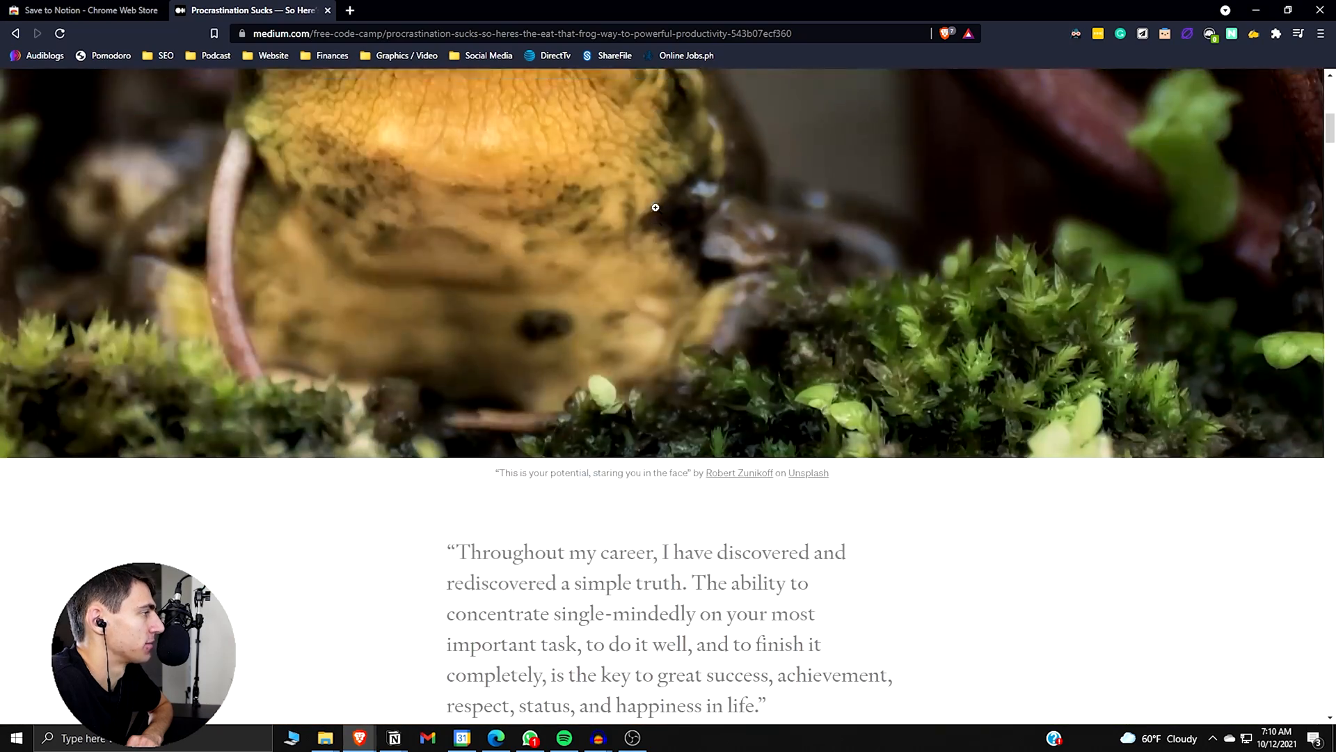
scroll(down, 3)
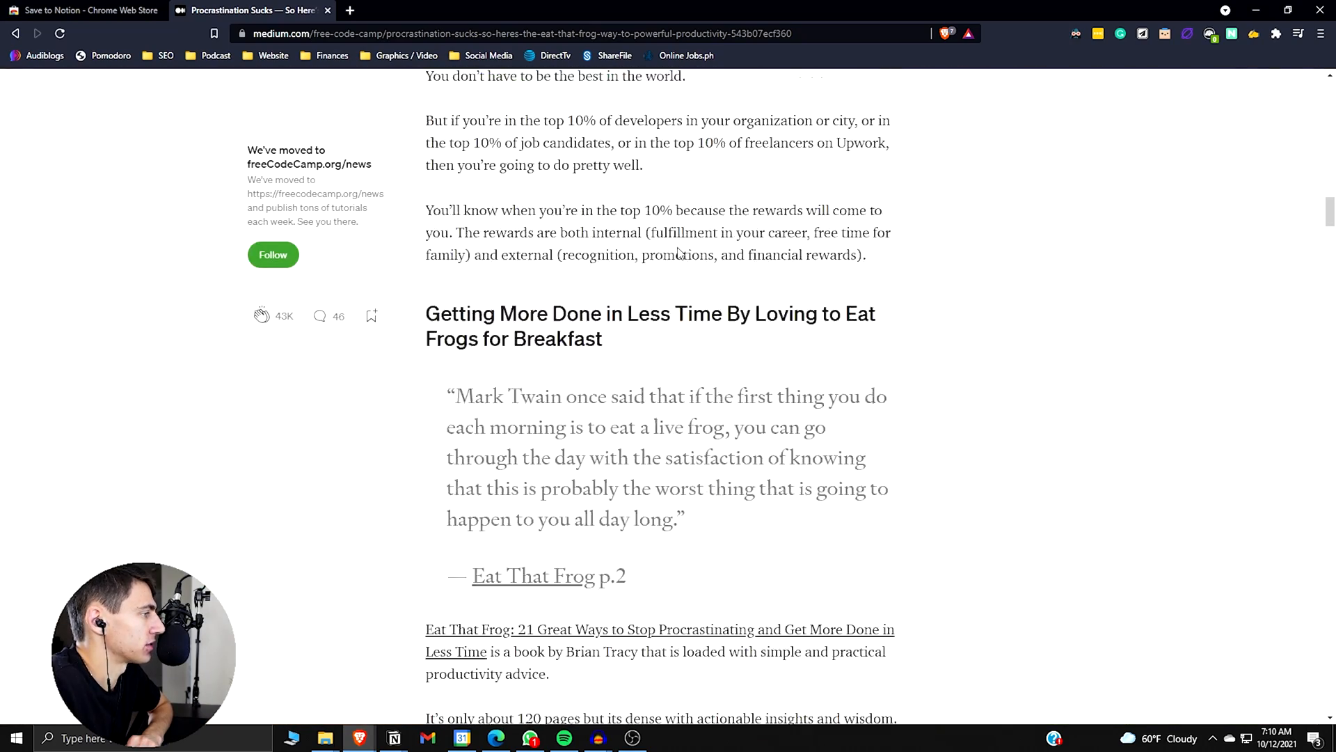
scroll(down, 3)
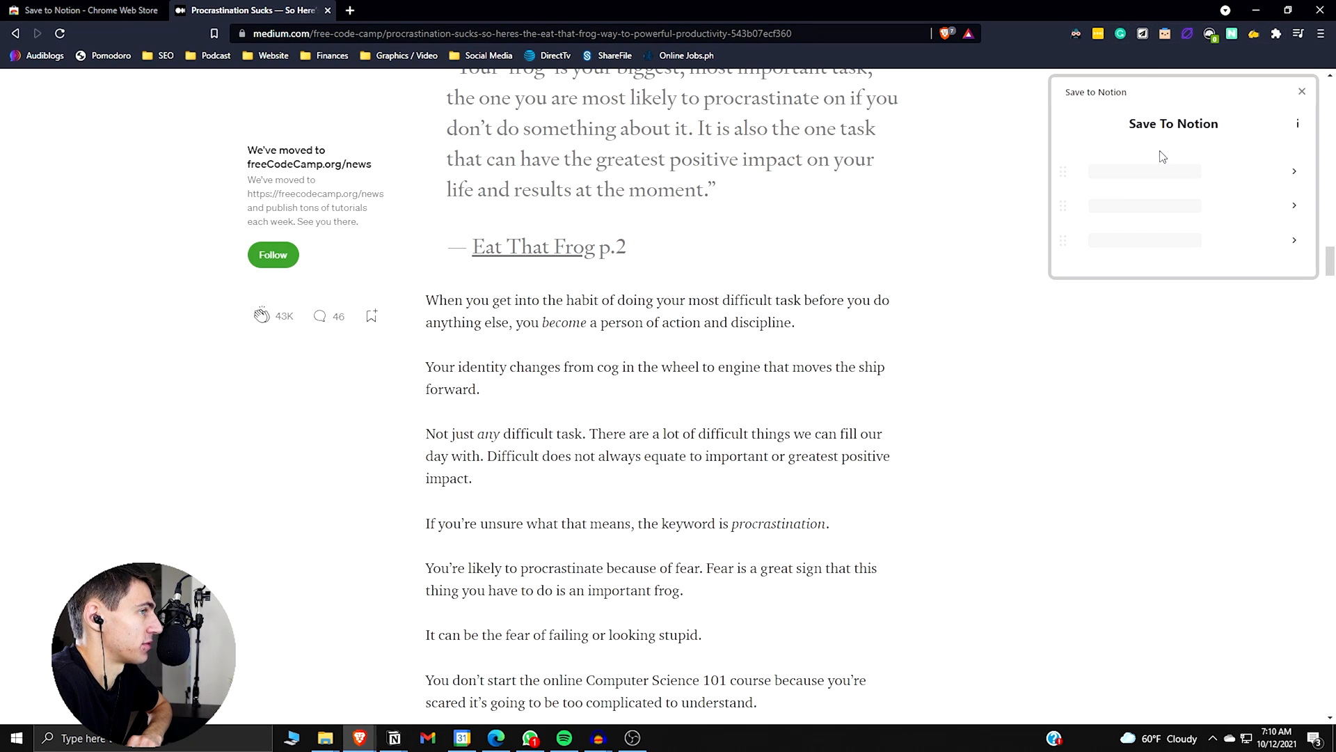
Step: Clip the article to Resonance Calendar with no template and add it as a new page
click(1143, 170)
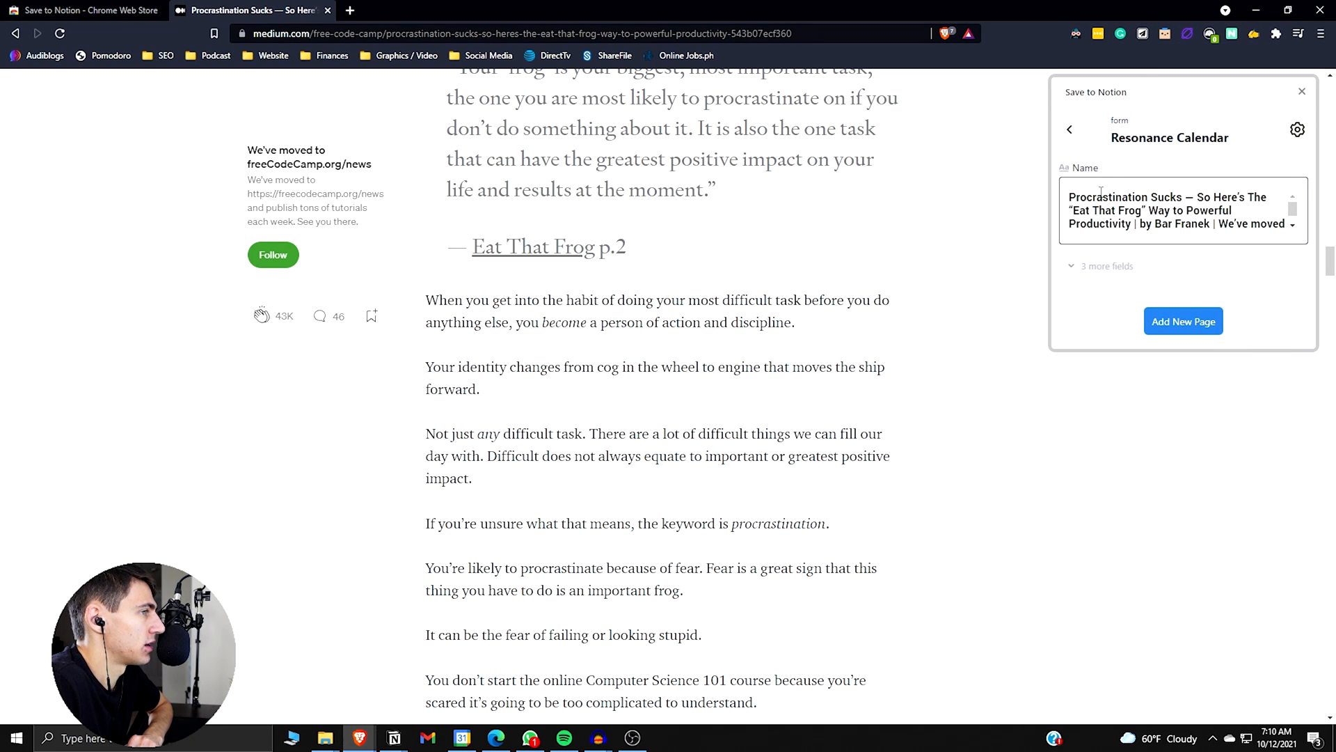
click(1297, 130)
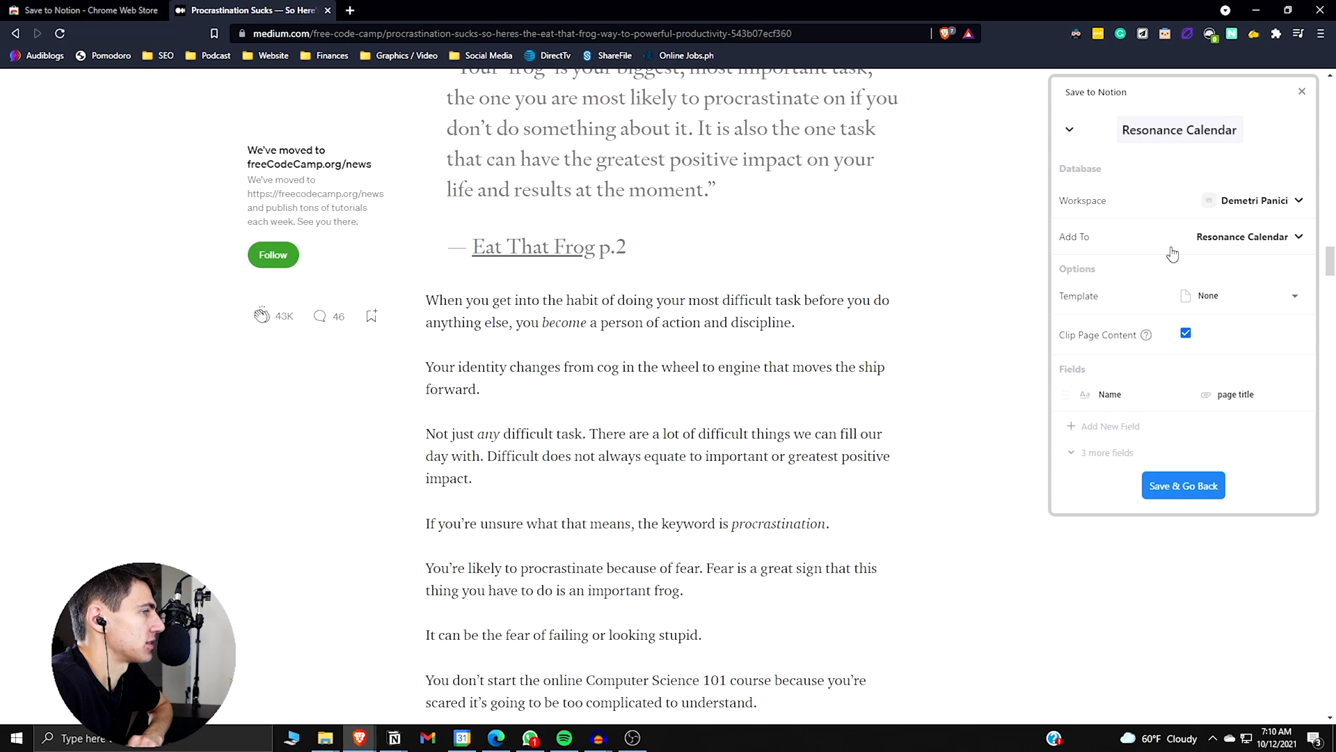
click(1241, 295)
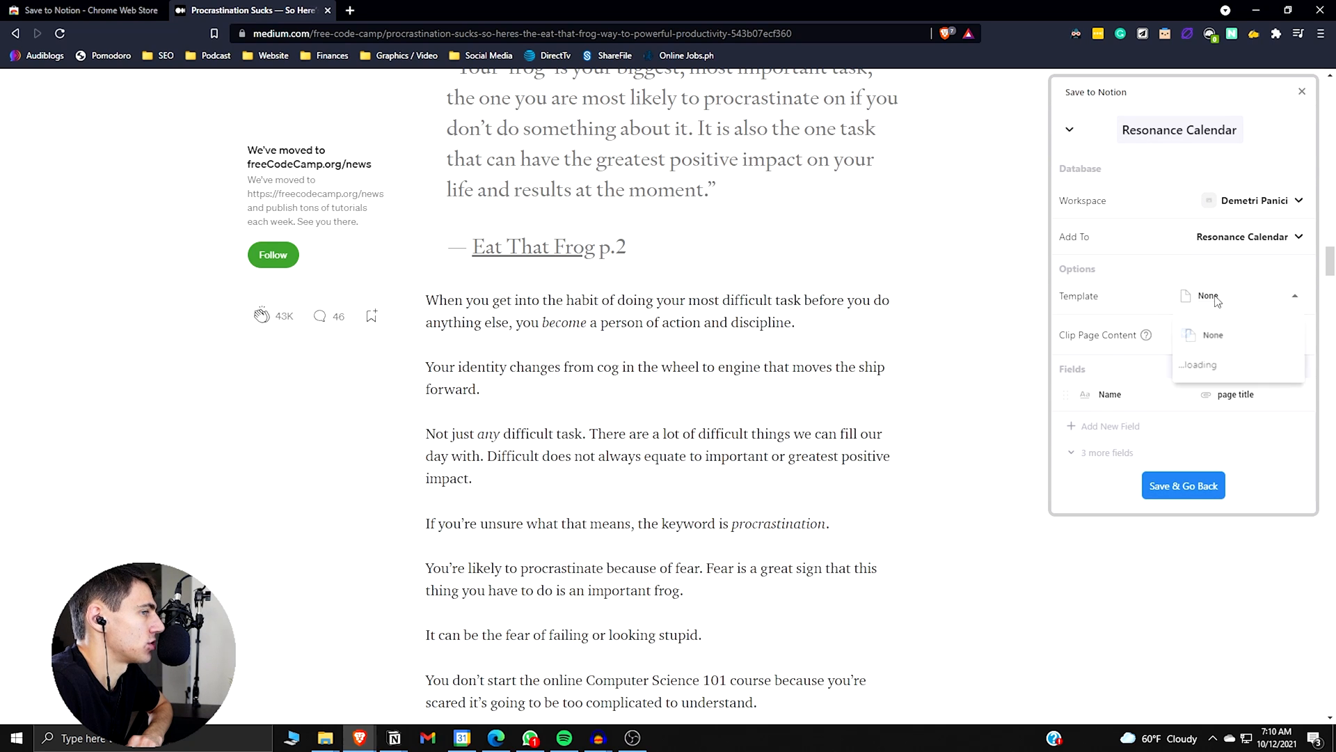
click(1186, 333)
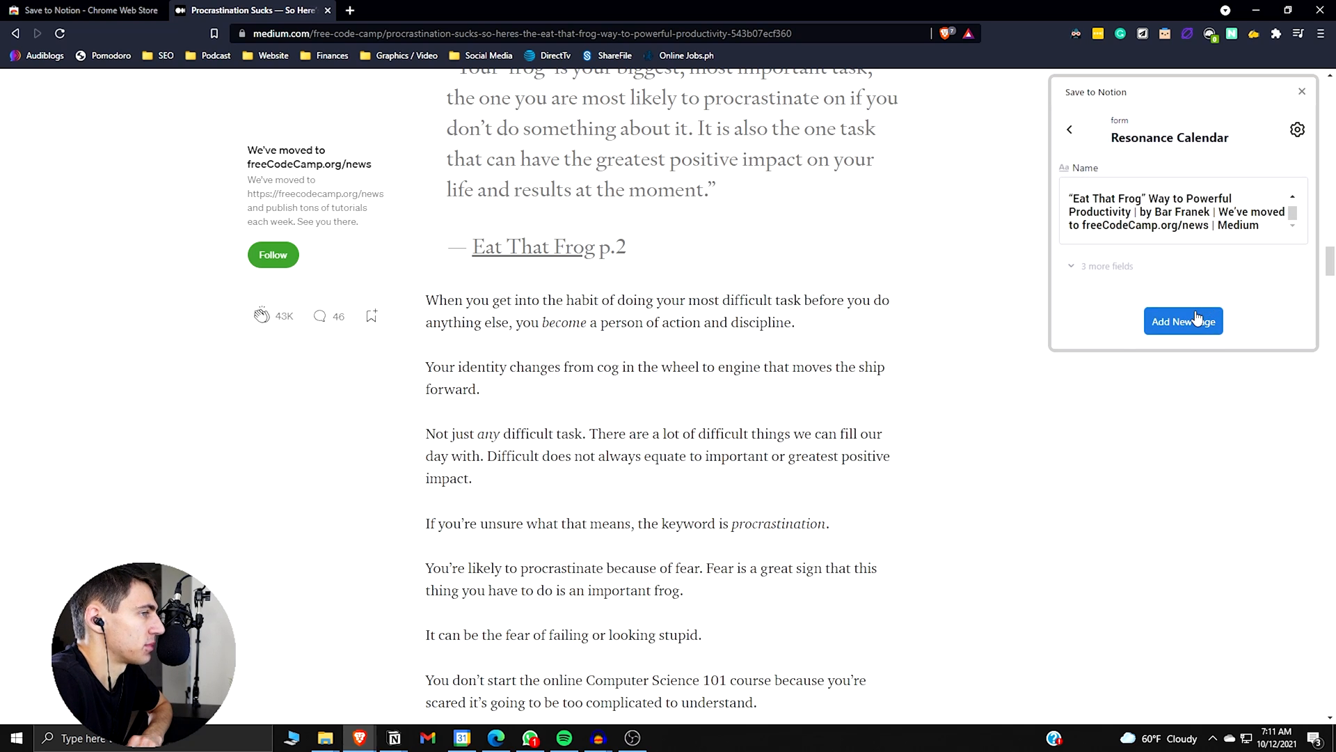
click(1183, 321)
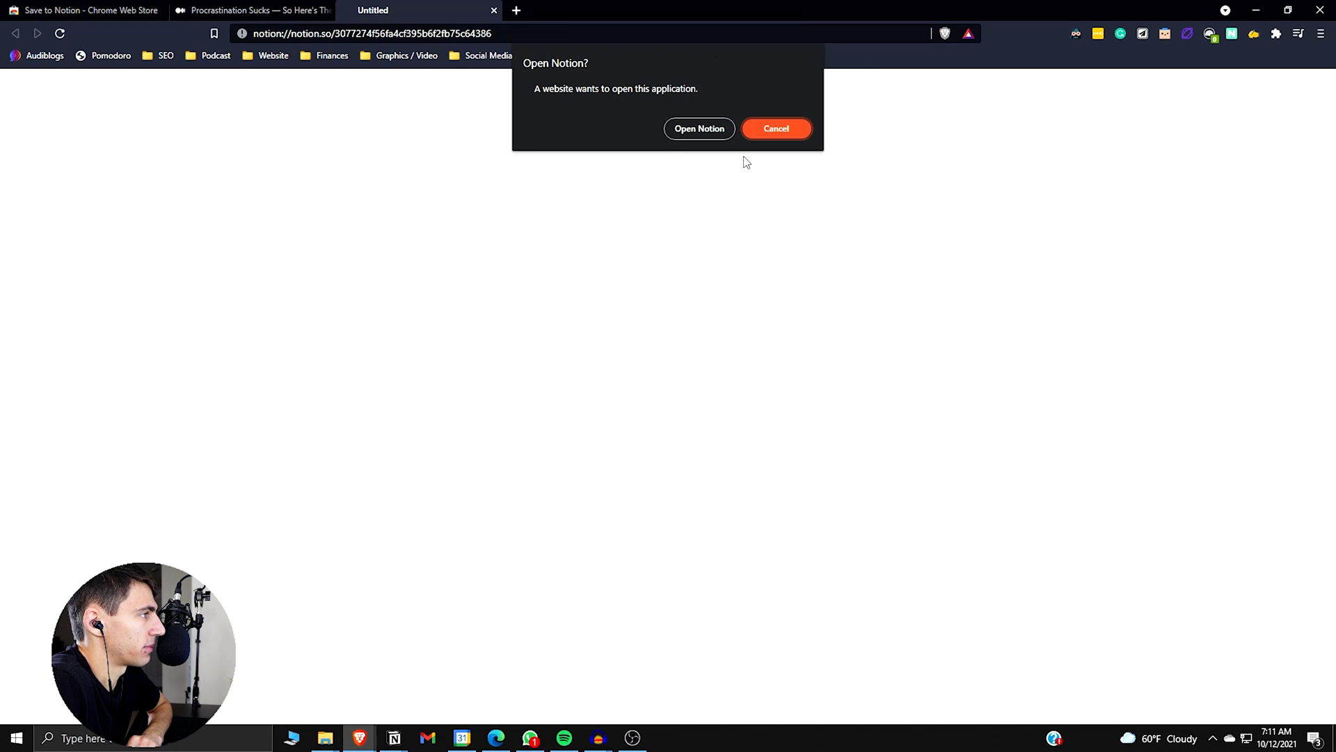
Step: View the clipped Eat That Frog page in Notion and scroll through its saved text
click(697, 128)
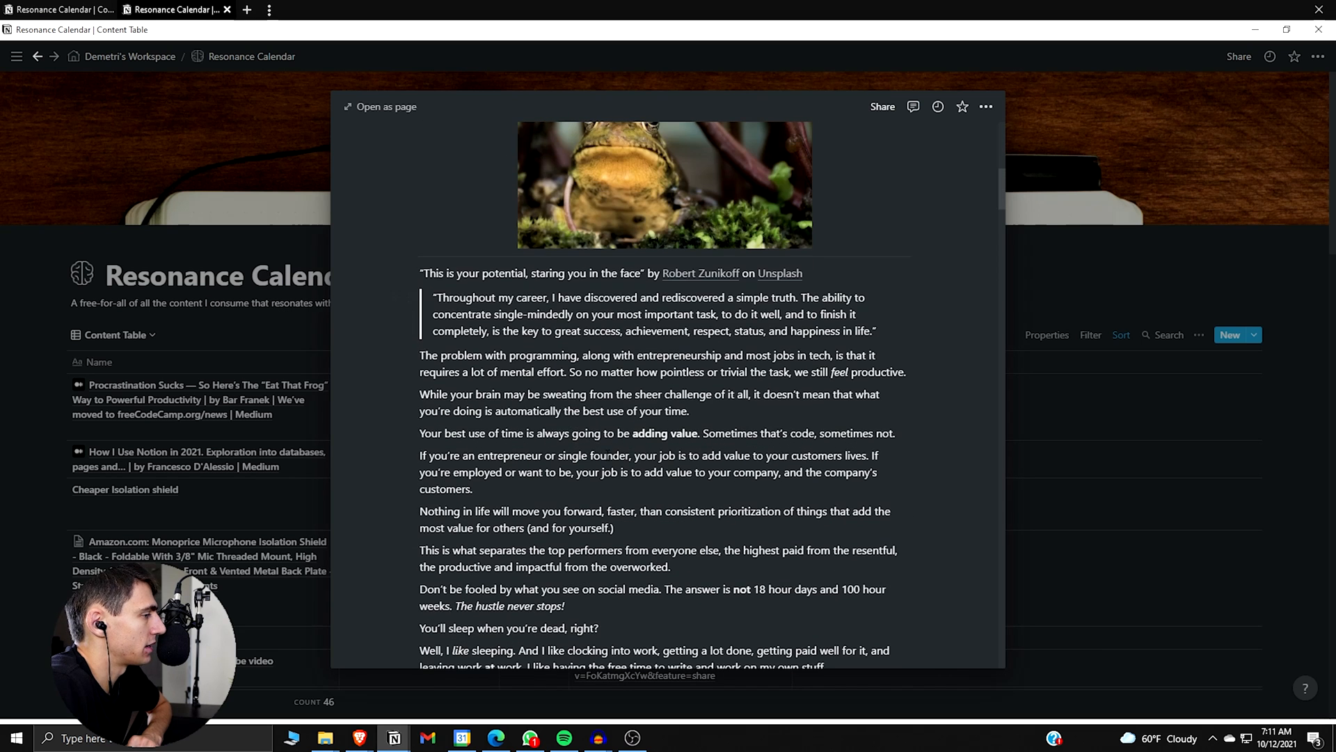
scroll(down, 3)
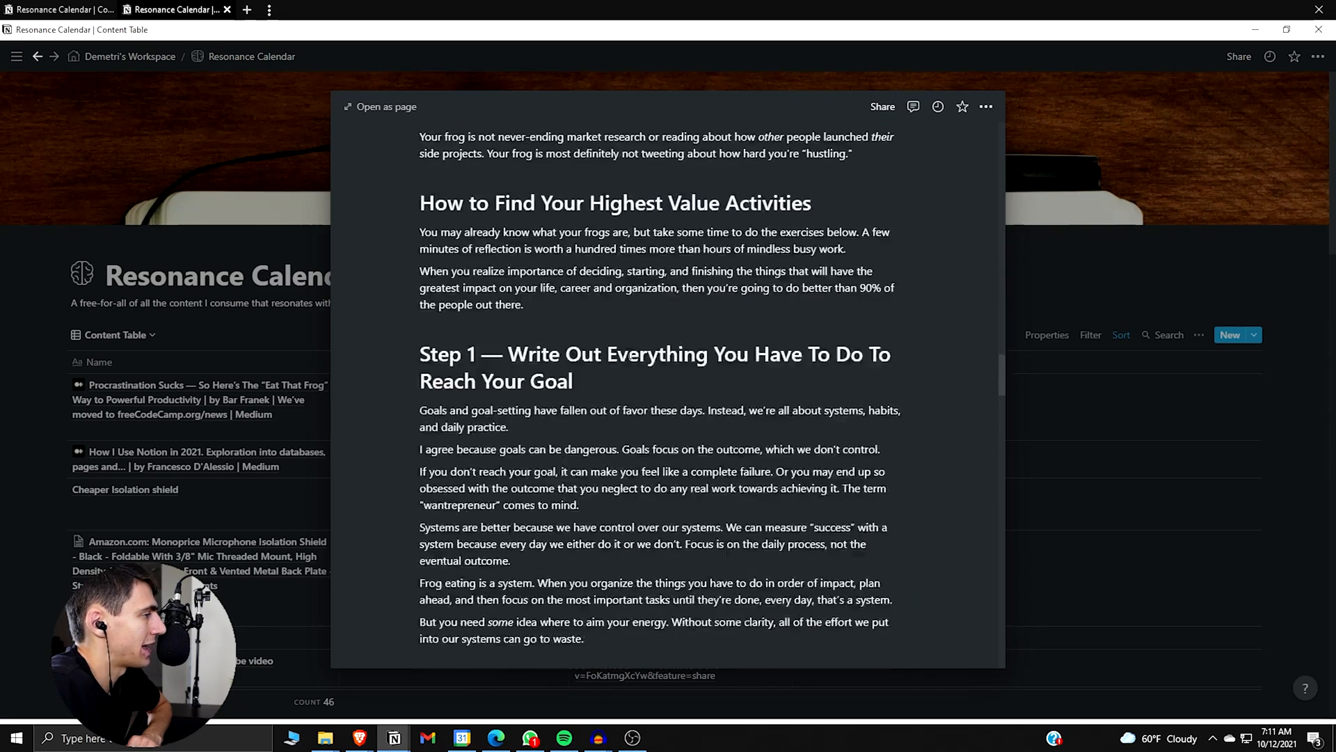
scroll(down, 3)
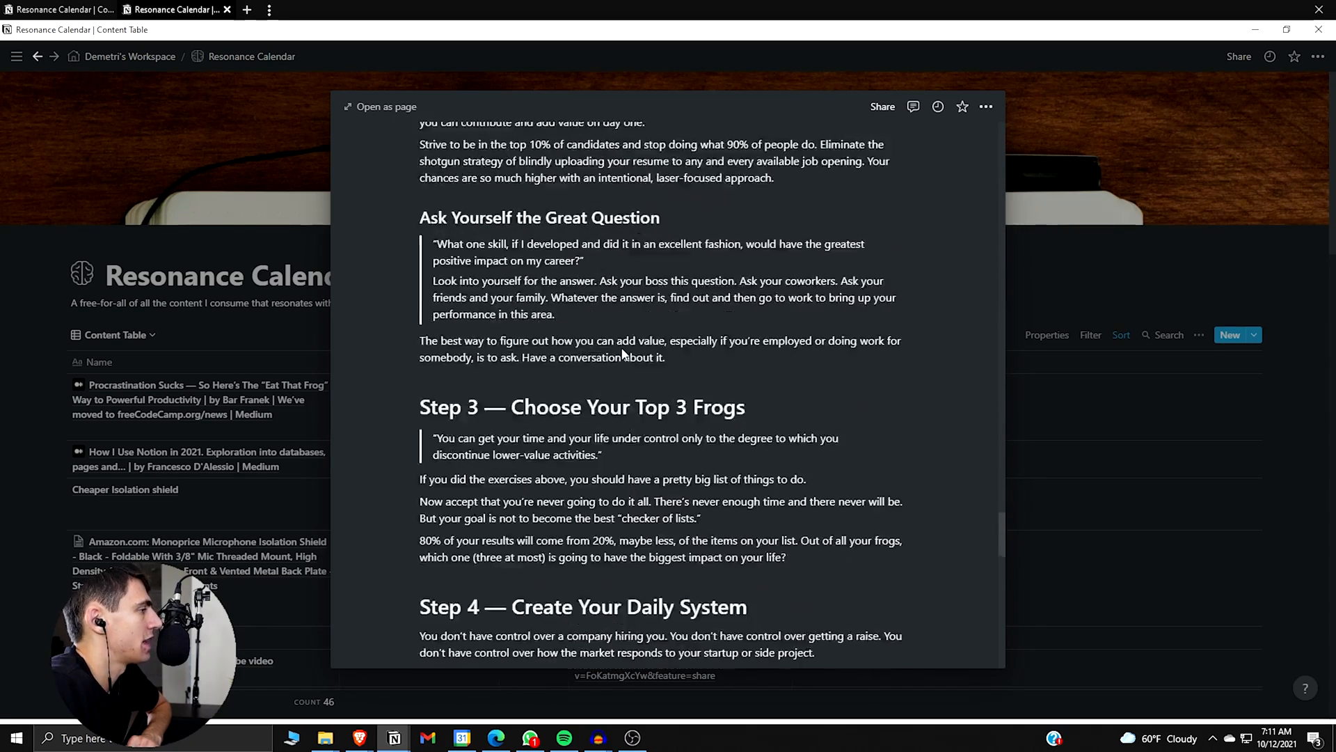
scroll(down, 3)
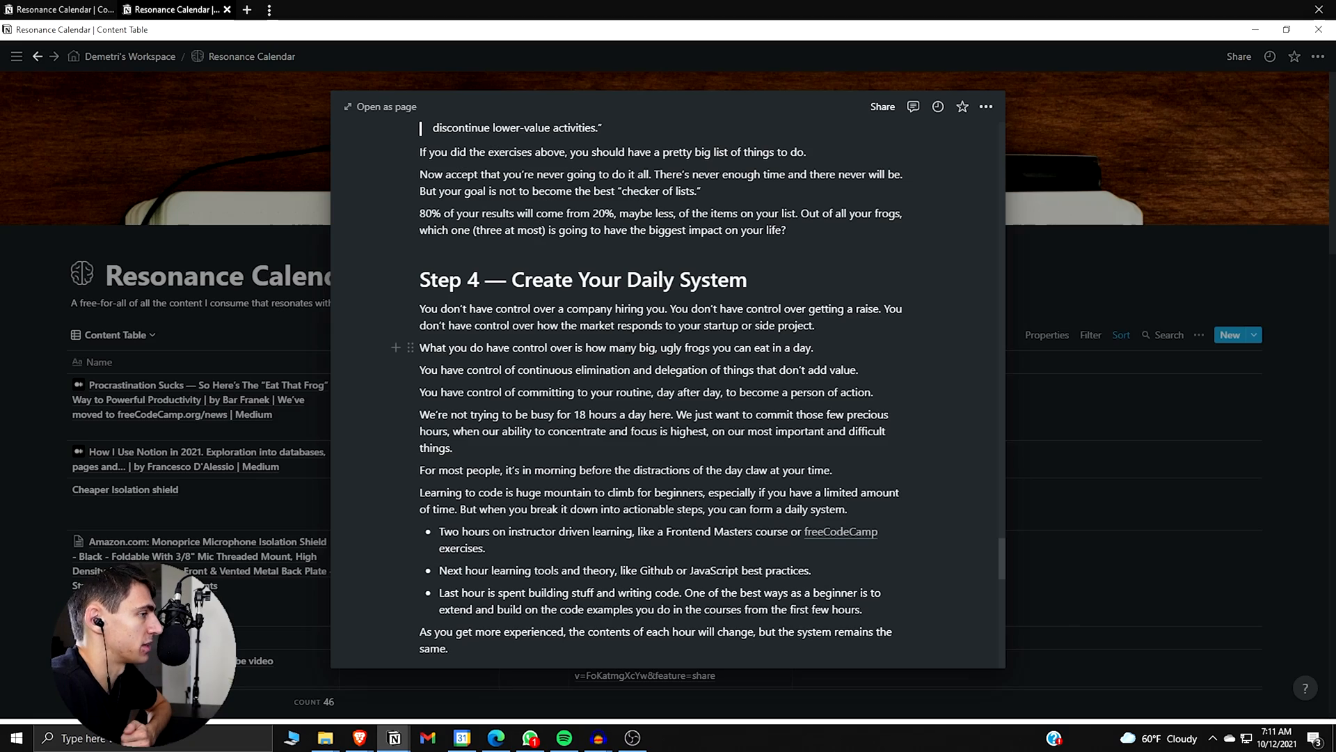
scroll(down, 3)
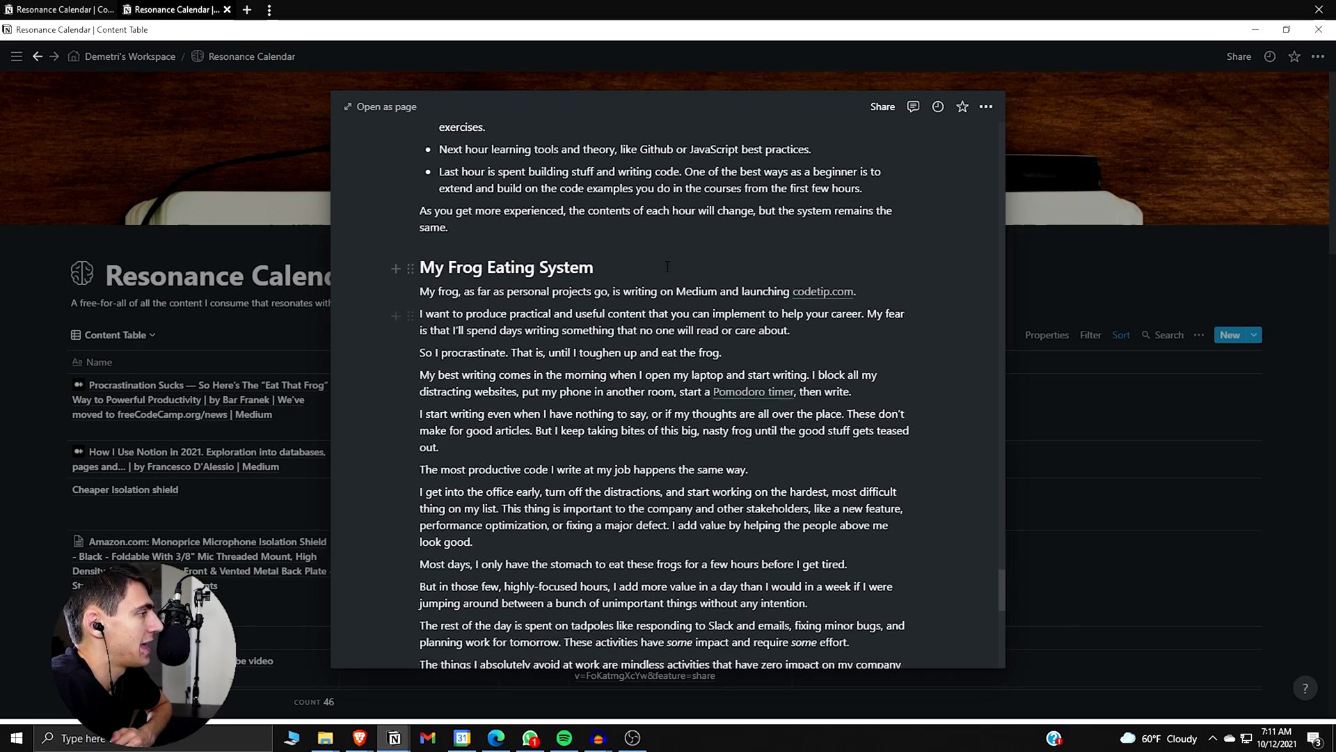
scroll(down, 3)
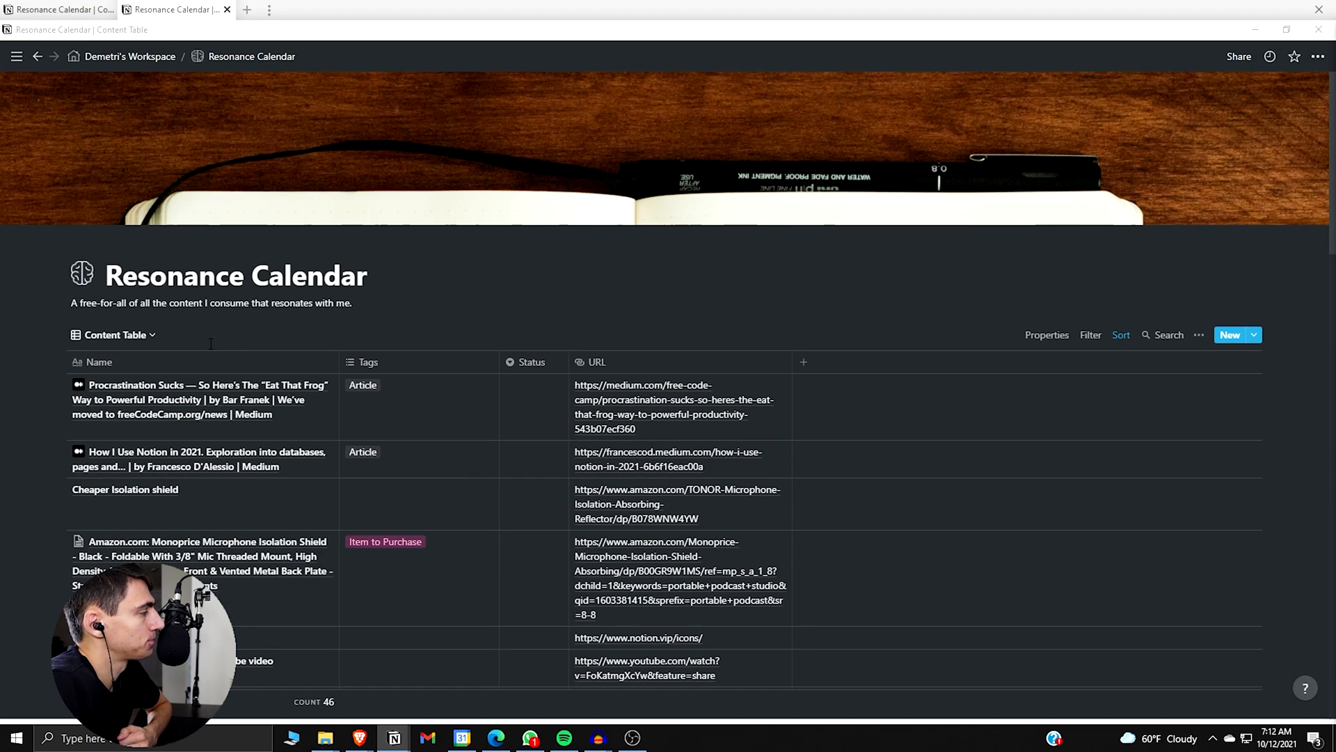
Step: Switch Resonance Calendar to Calendar view and inspect the article card on October 12
click(111, 334)
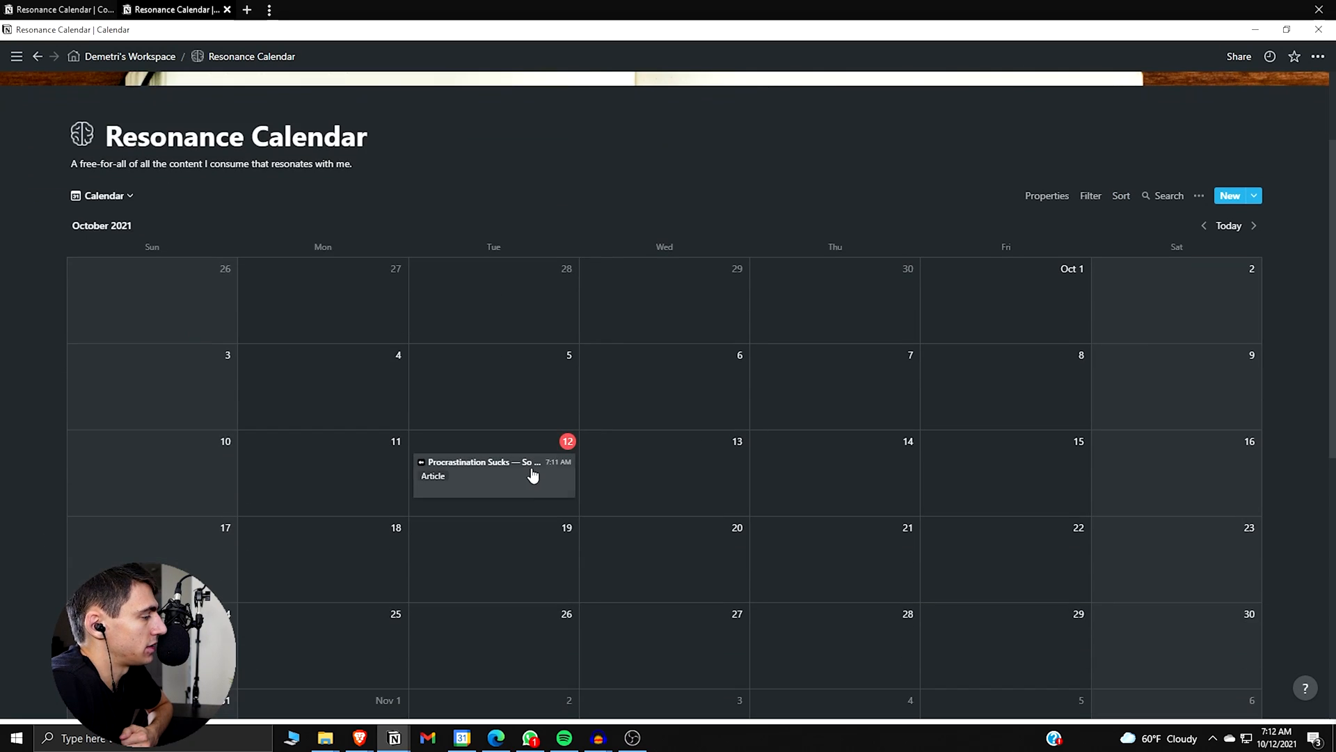
mouse_move(751, 603)
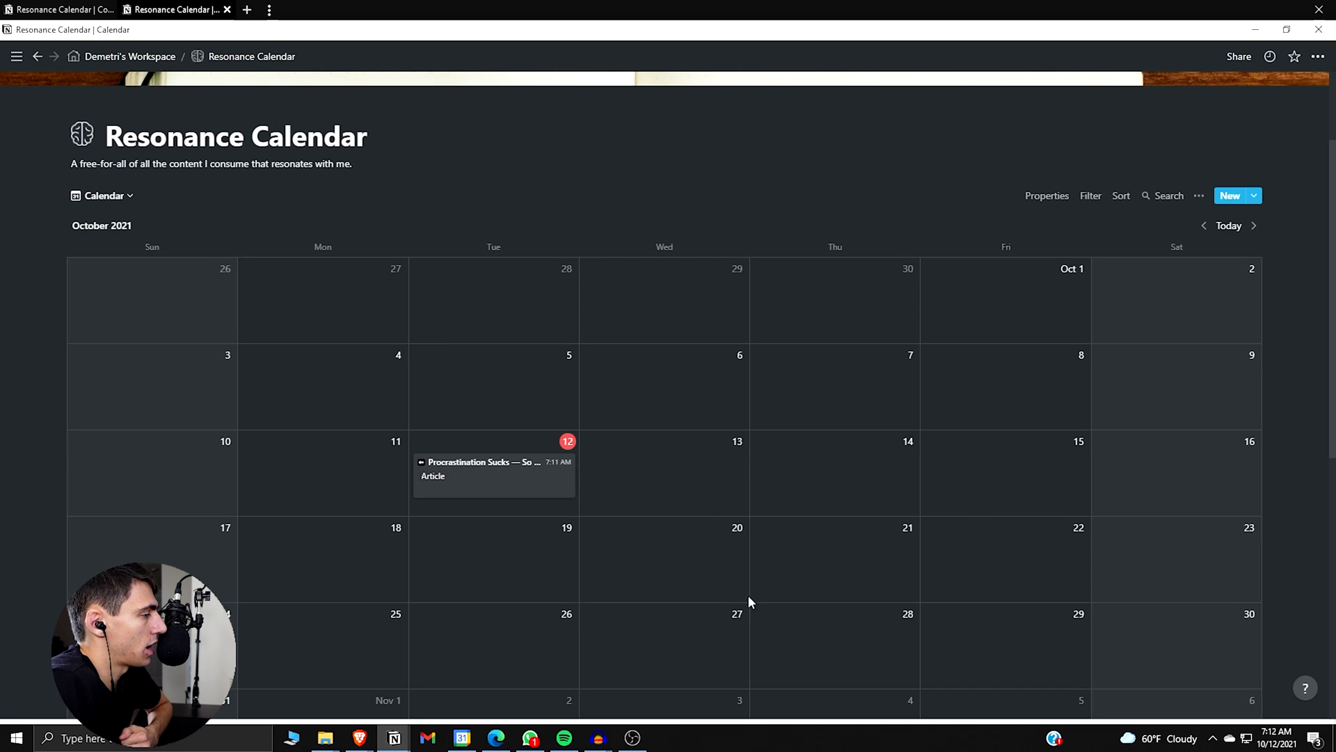
mouse_move(188, 481)
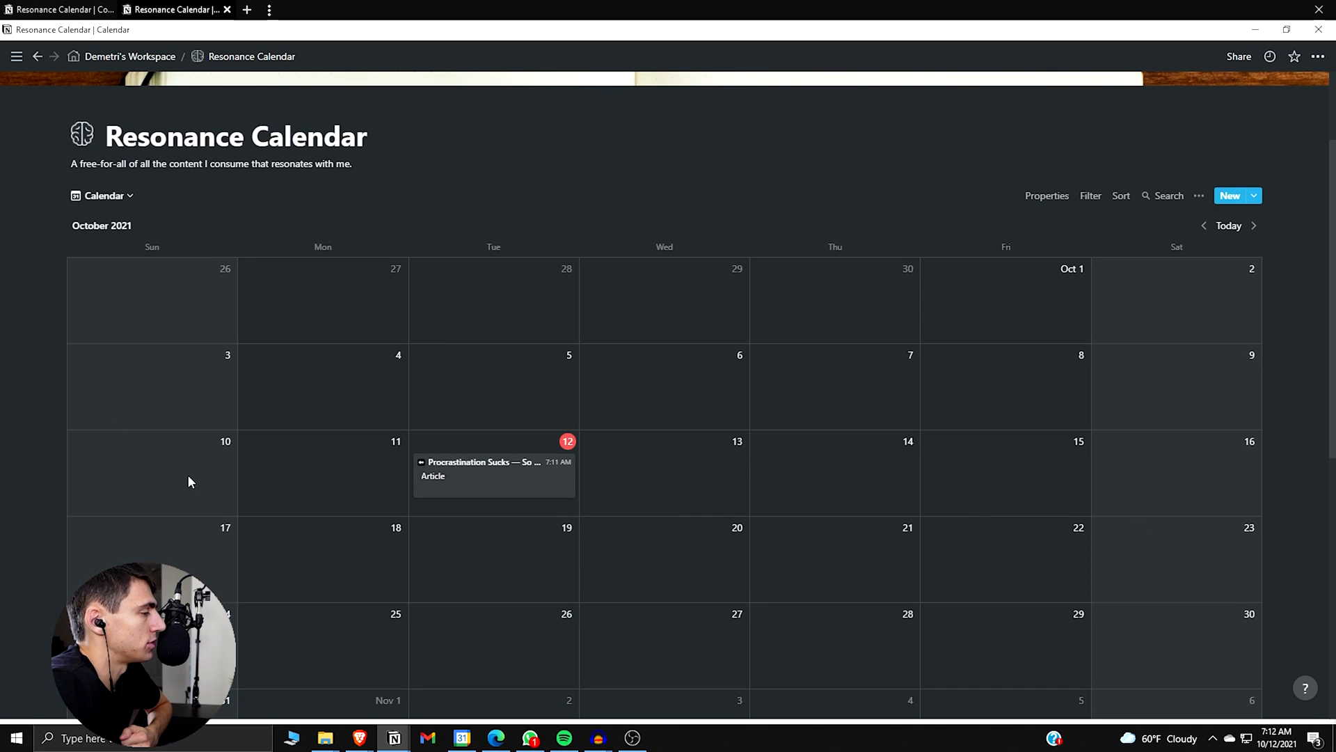
mouse_move(917, 542)
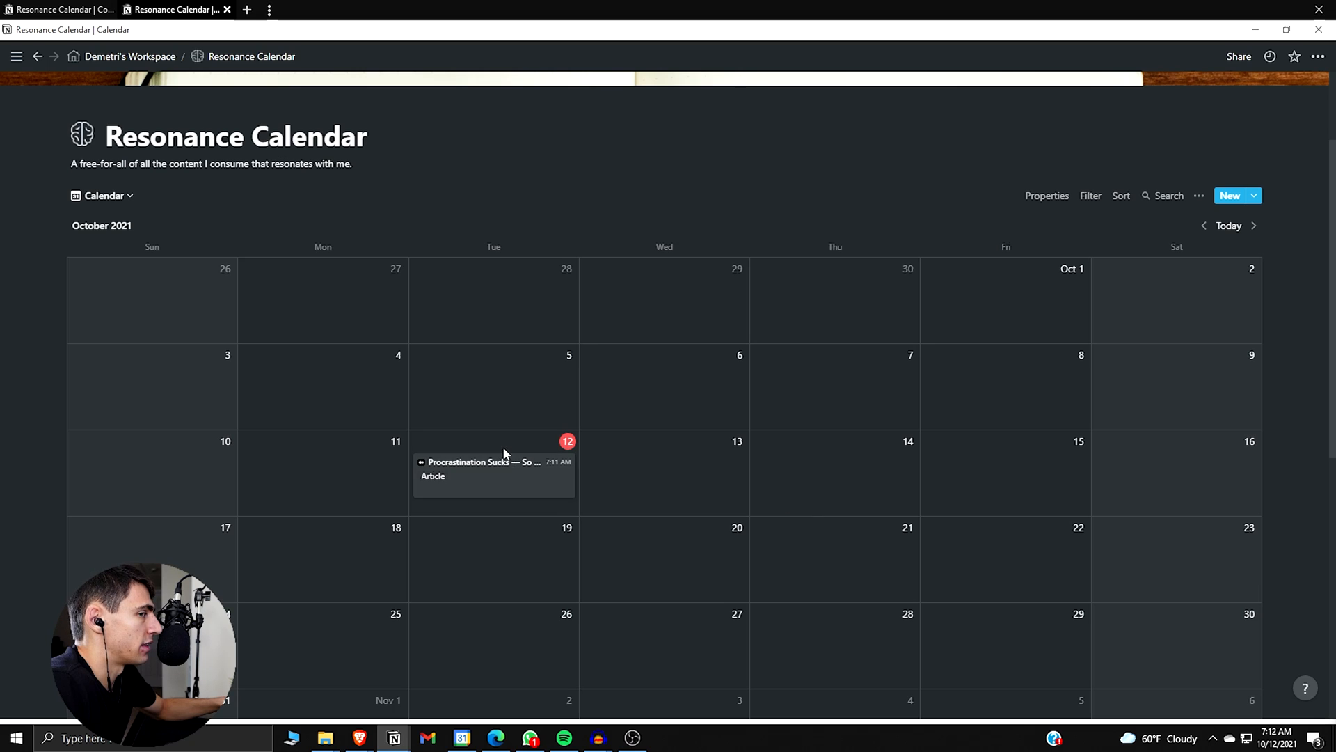
click(480, 468)
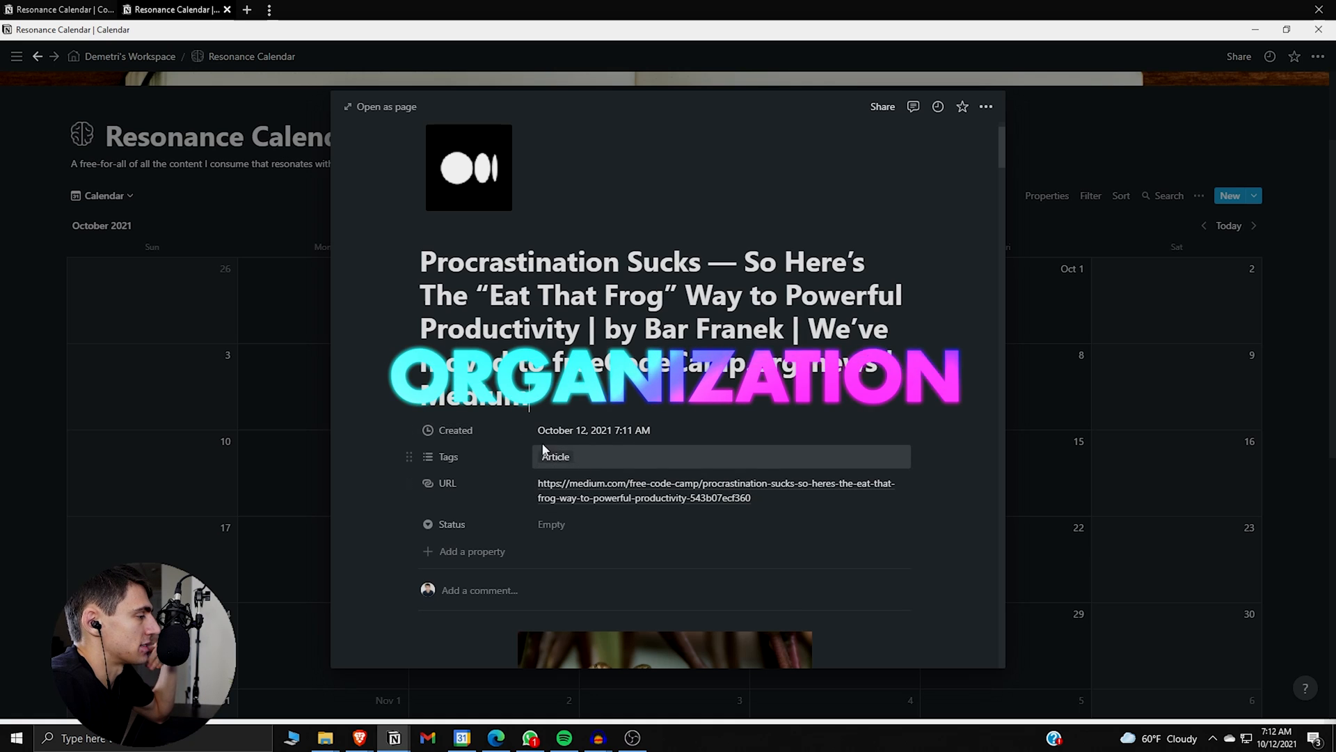
click(102, 195)
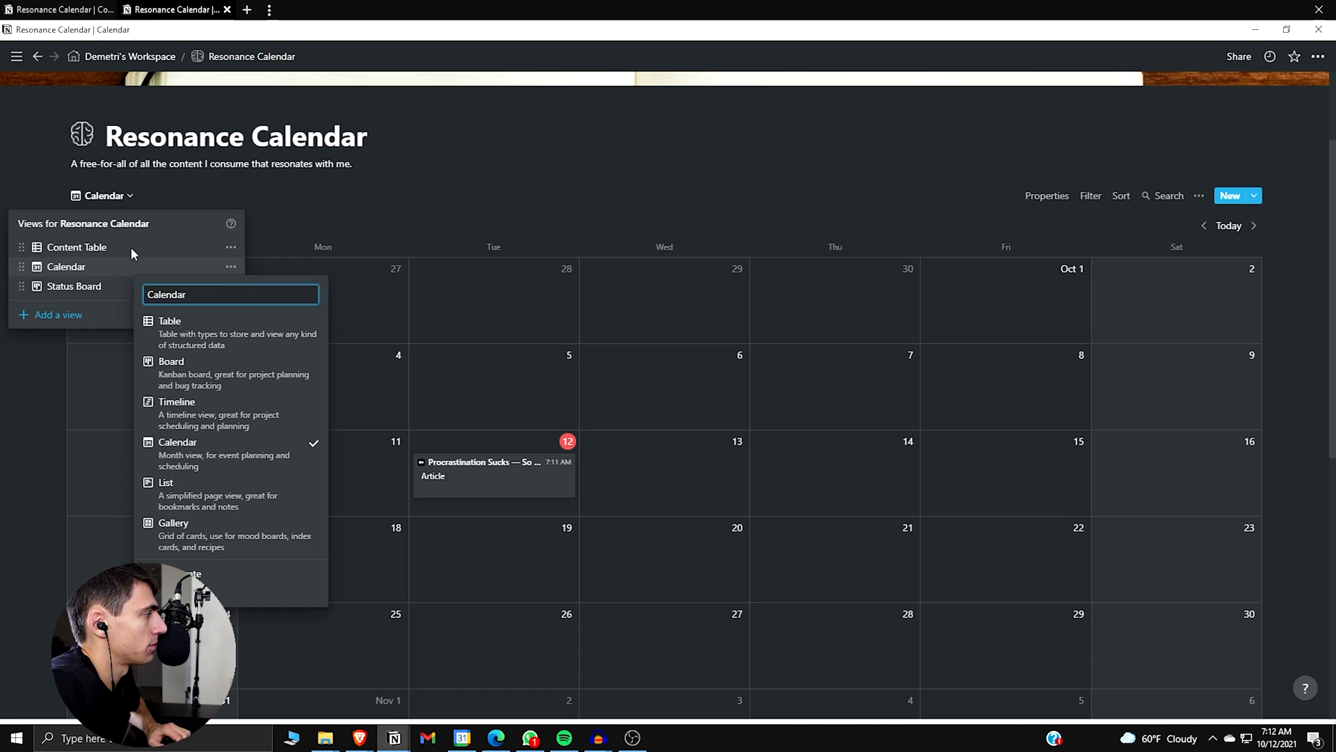
Step: Duplicate the Content Table view and rename the copy Articles
click(77, 246)
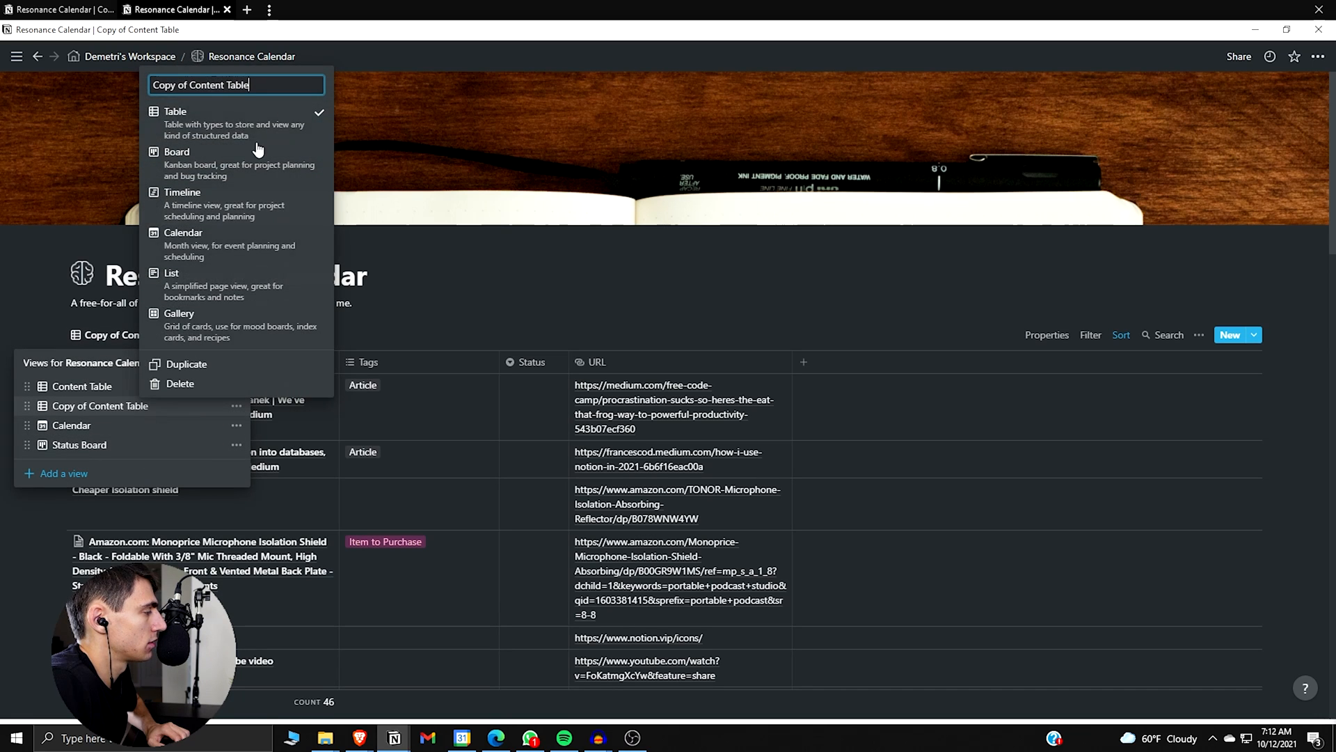
text(ARt)
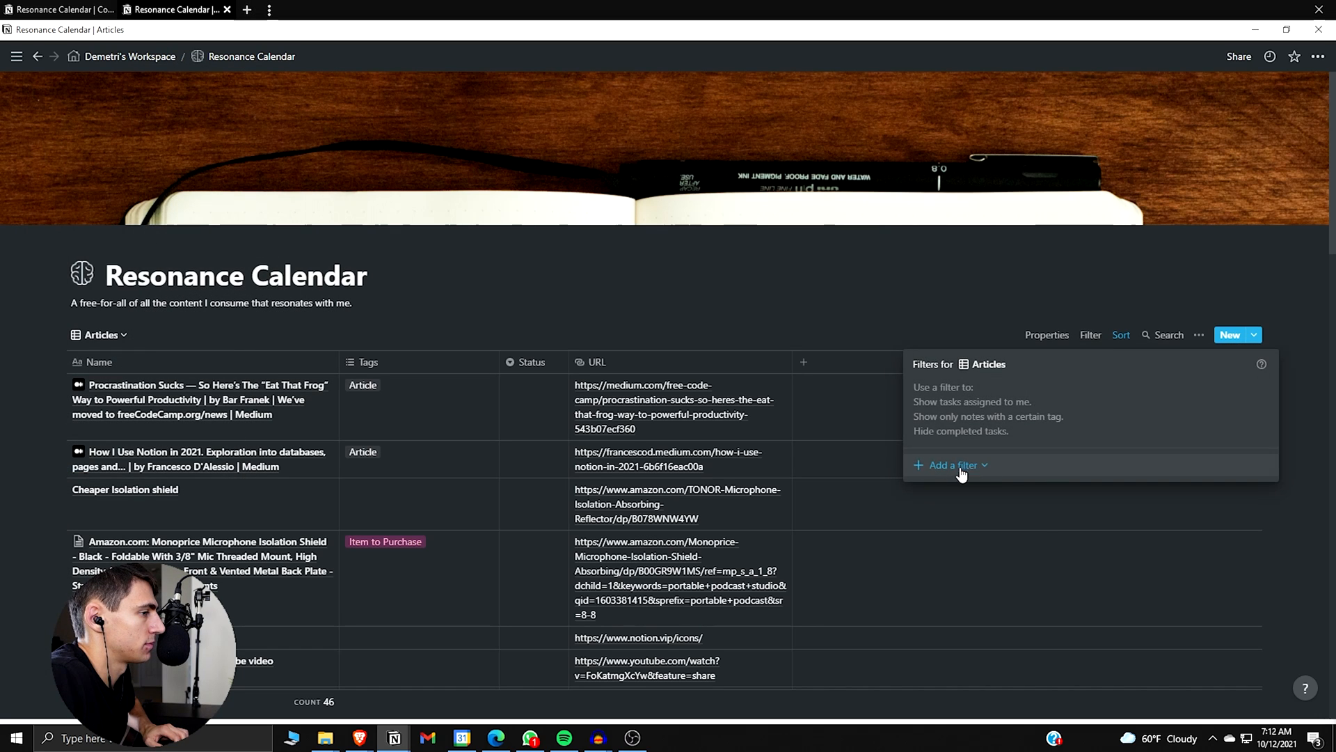
Step: Filter the Articles view to entries whose Tags contain Article
click(948, 465)
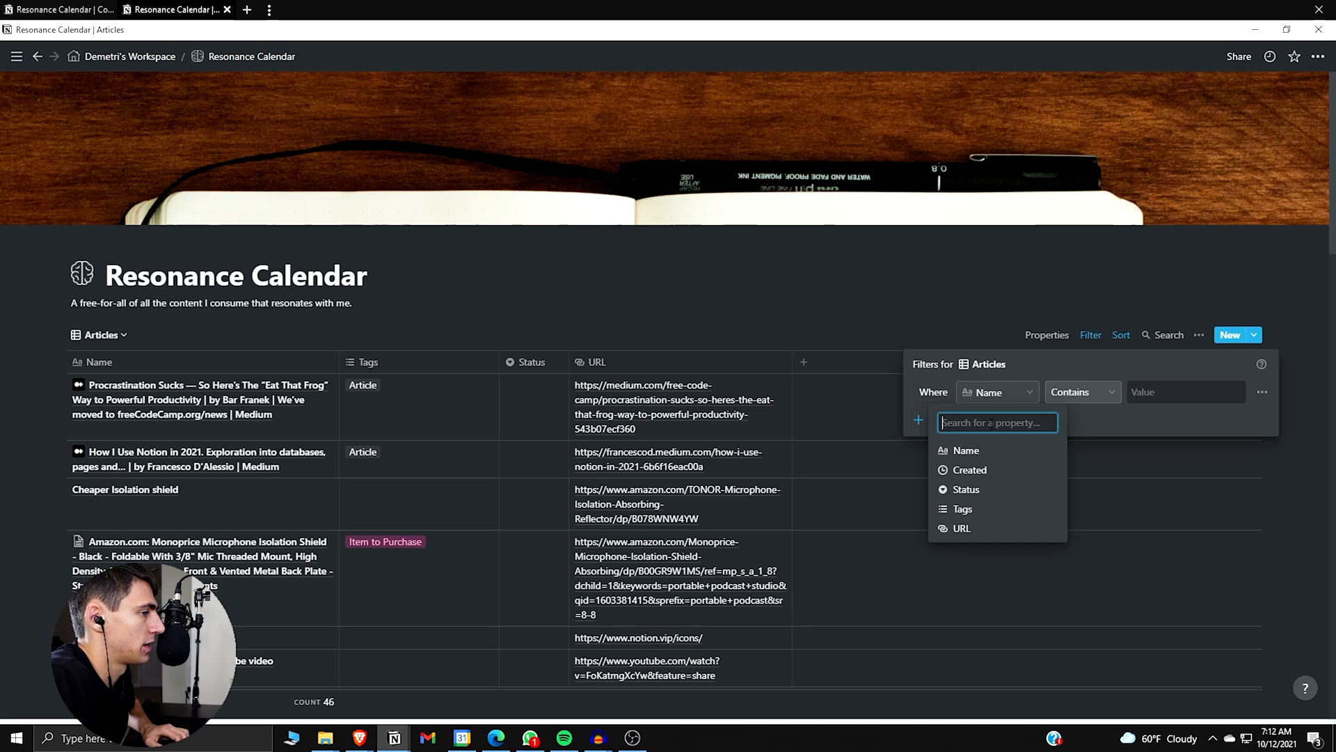
click(961, 510)
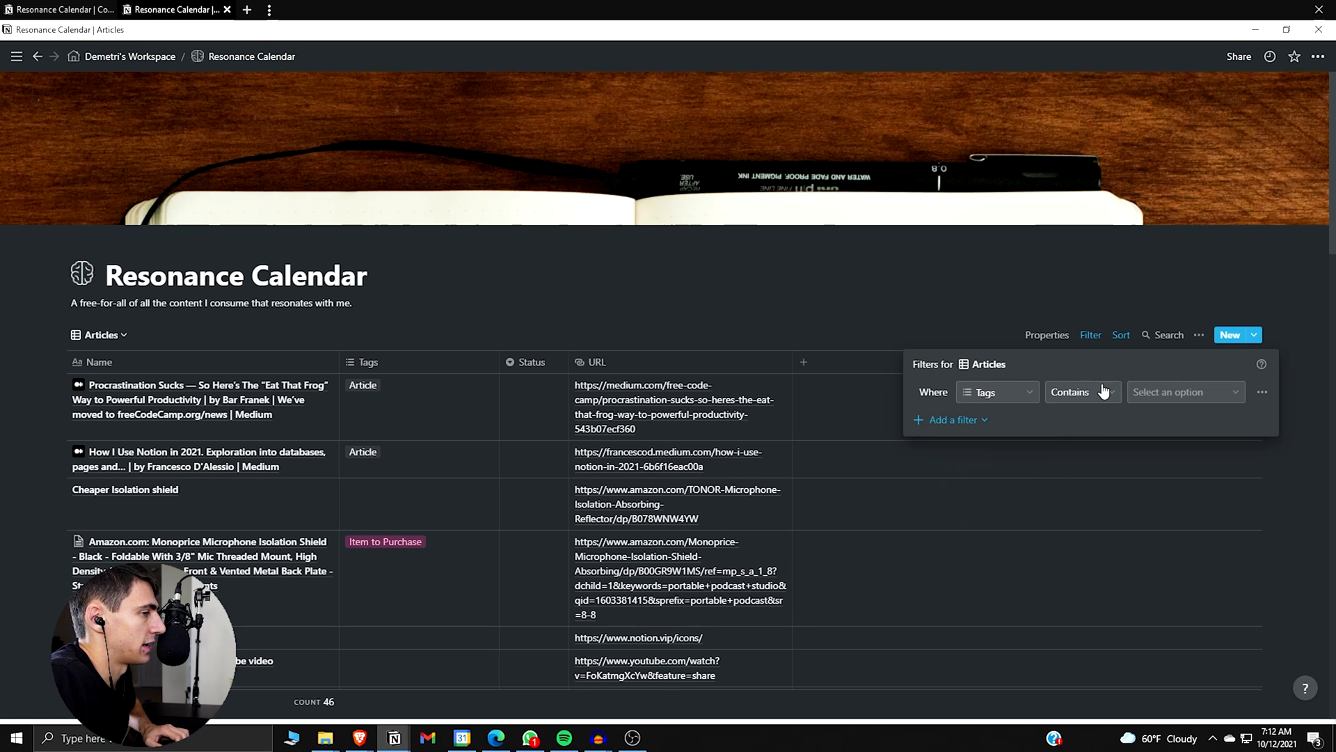
click(1183, 391)
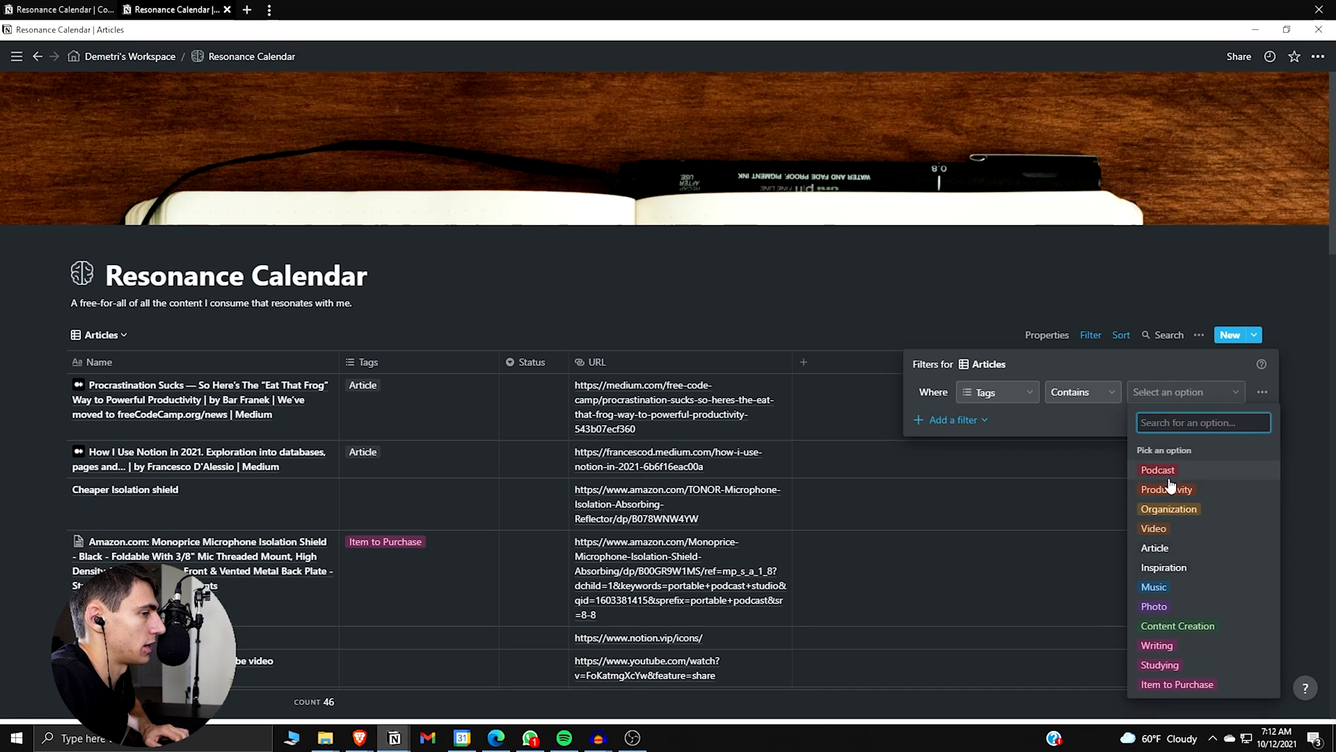
click(1156, 547)
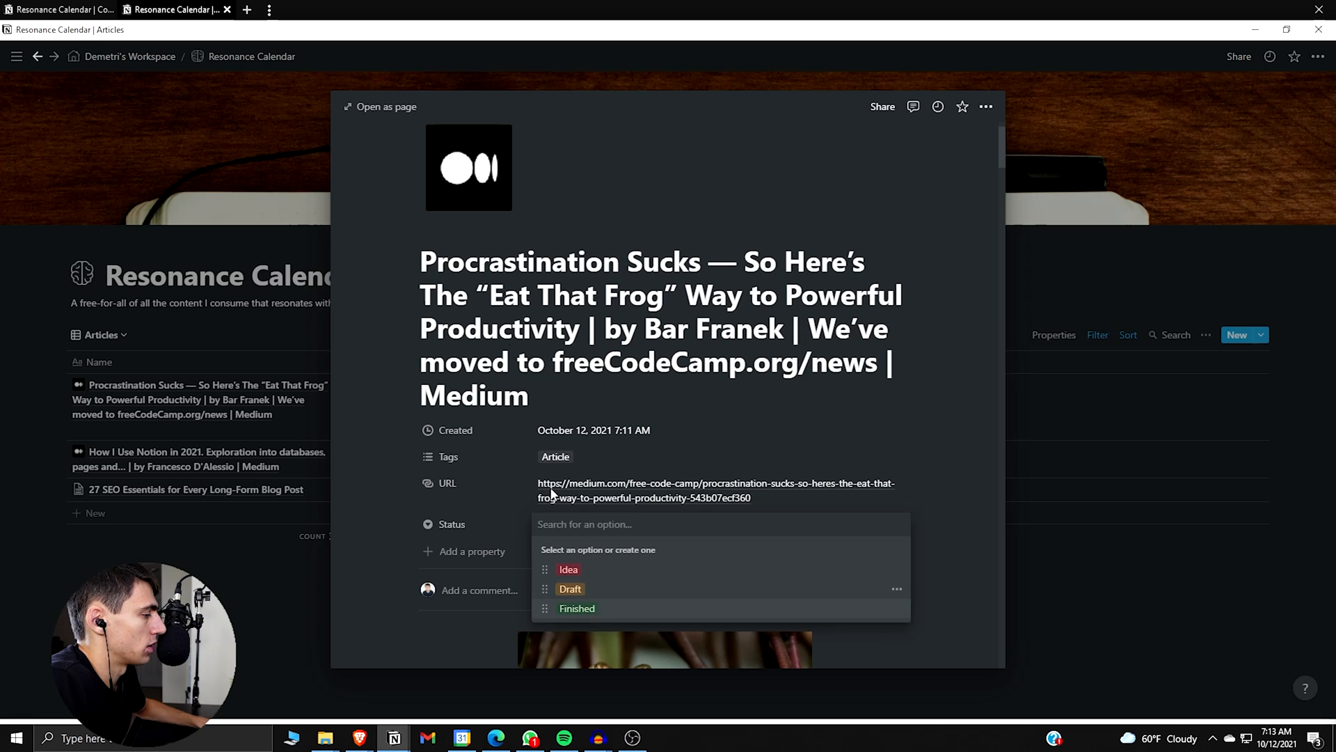
Step: Duplicate Articles into an Ideas view and start a Status filter on it
click(98, 334)
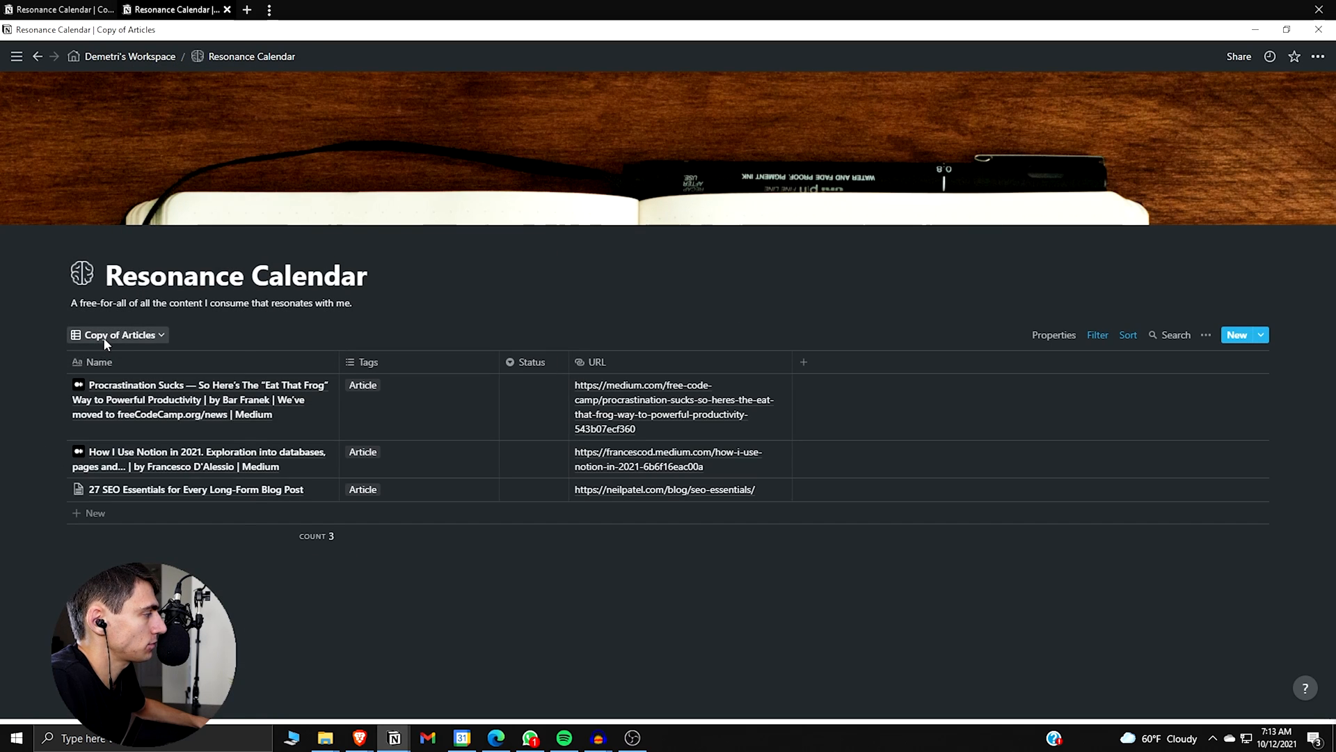
click(117, 334)
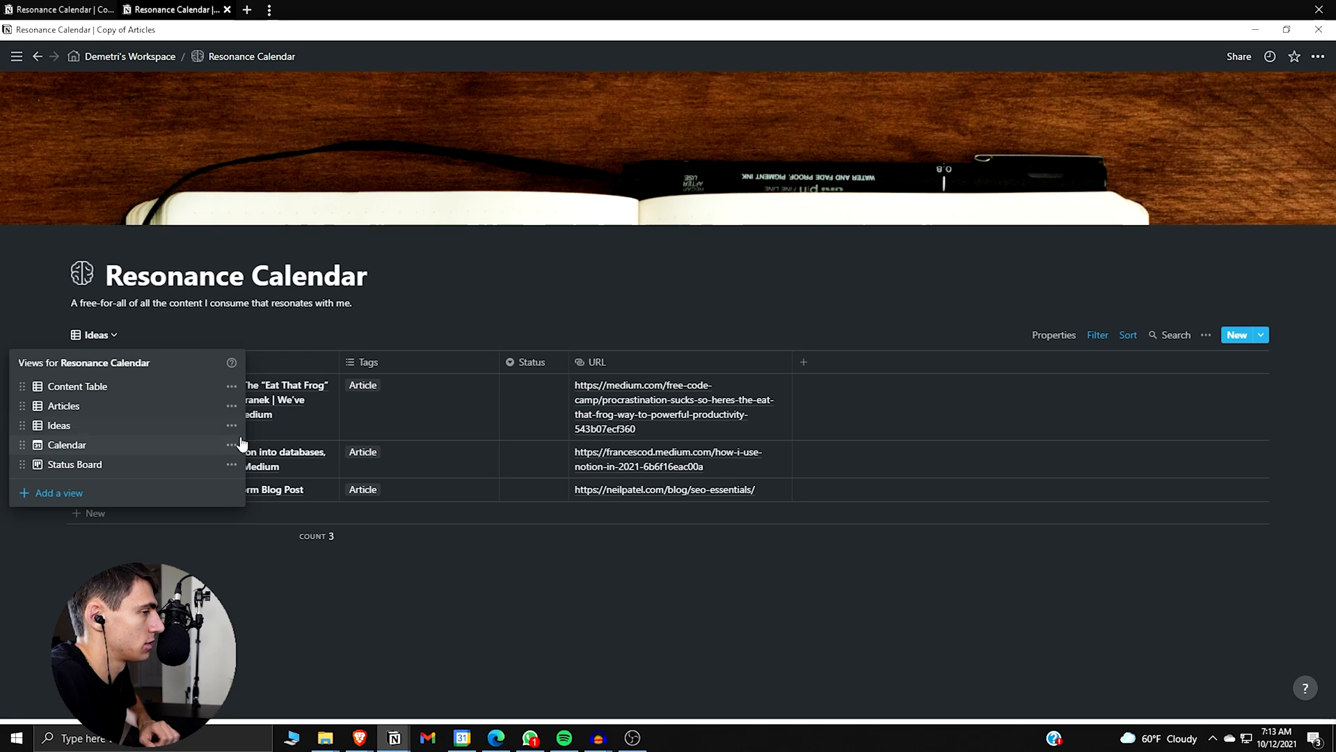
click(1098, 334)
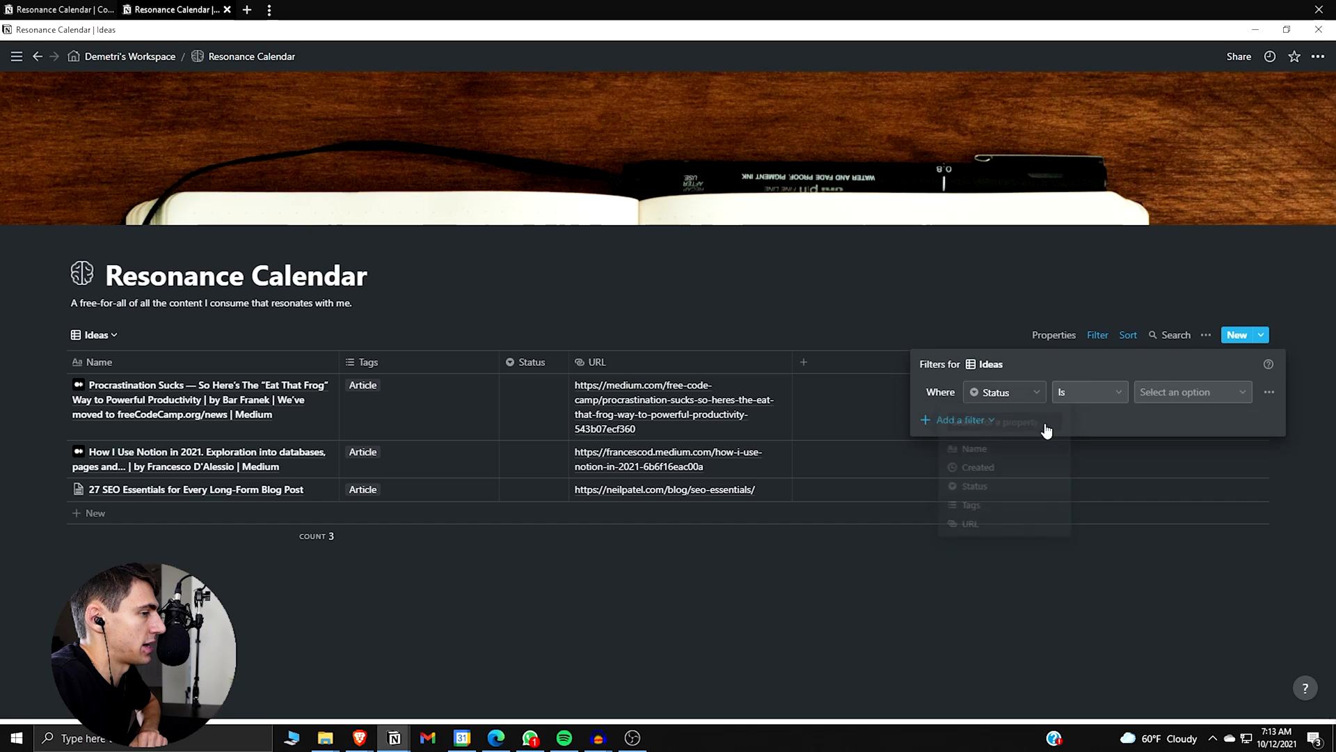
click(1193, 391)
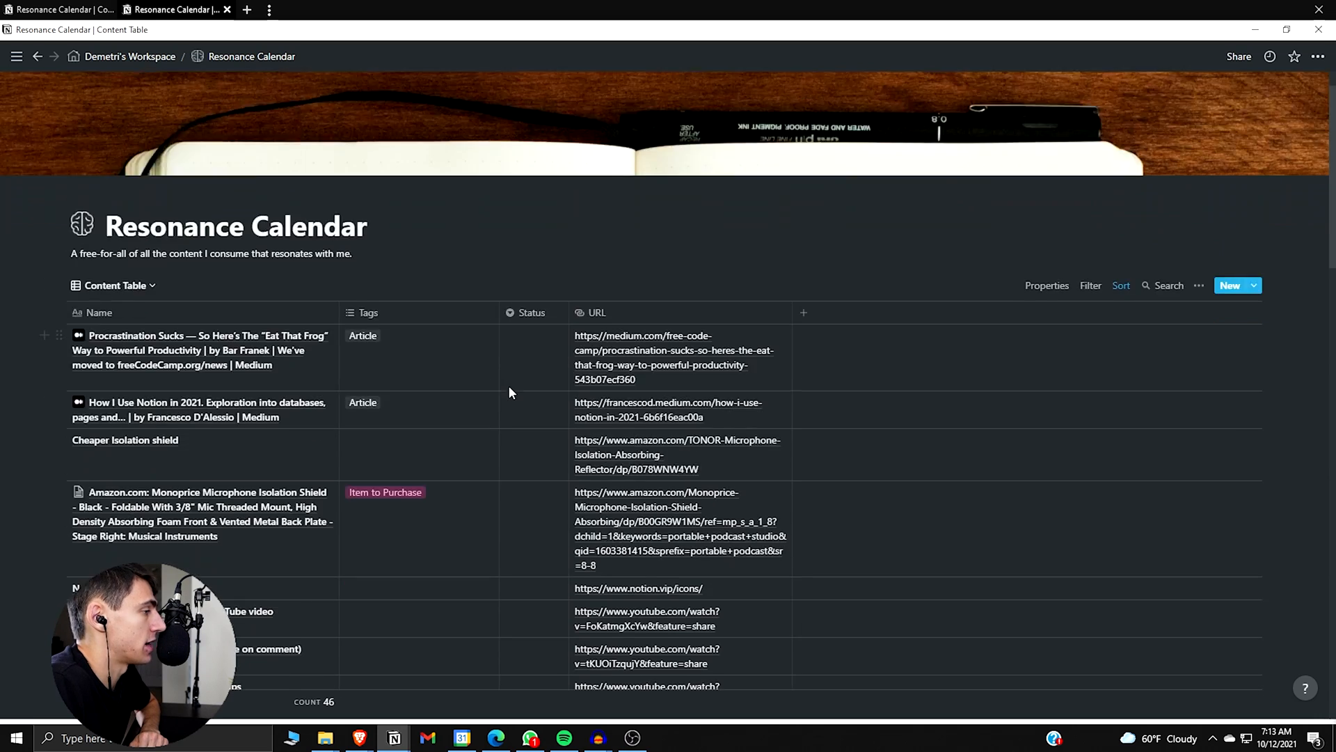
scroll(down, 3)
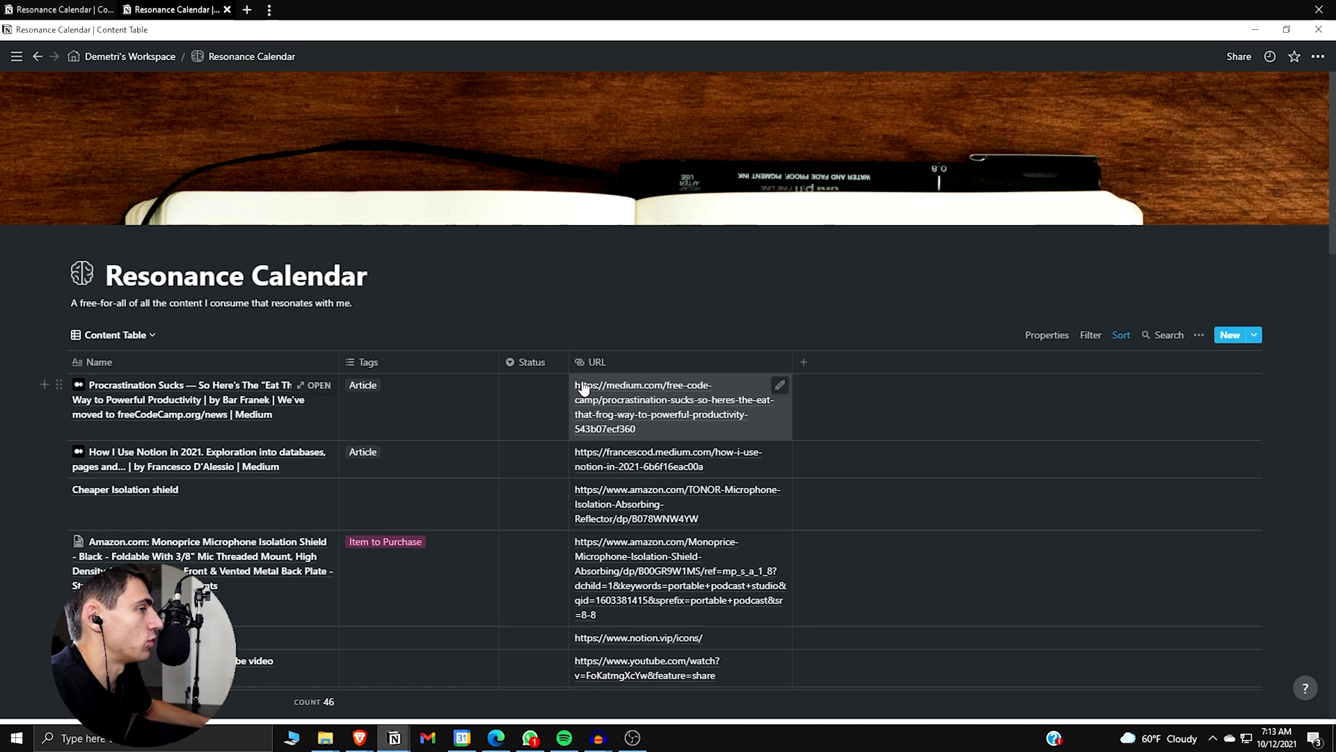
mouse_move(260, 432)
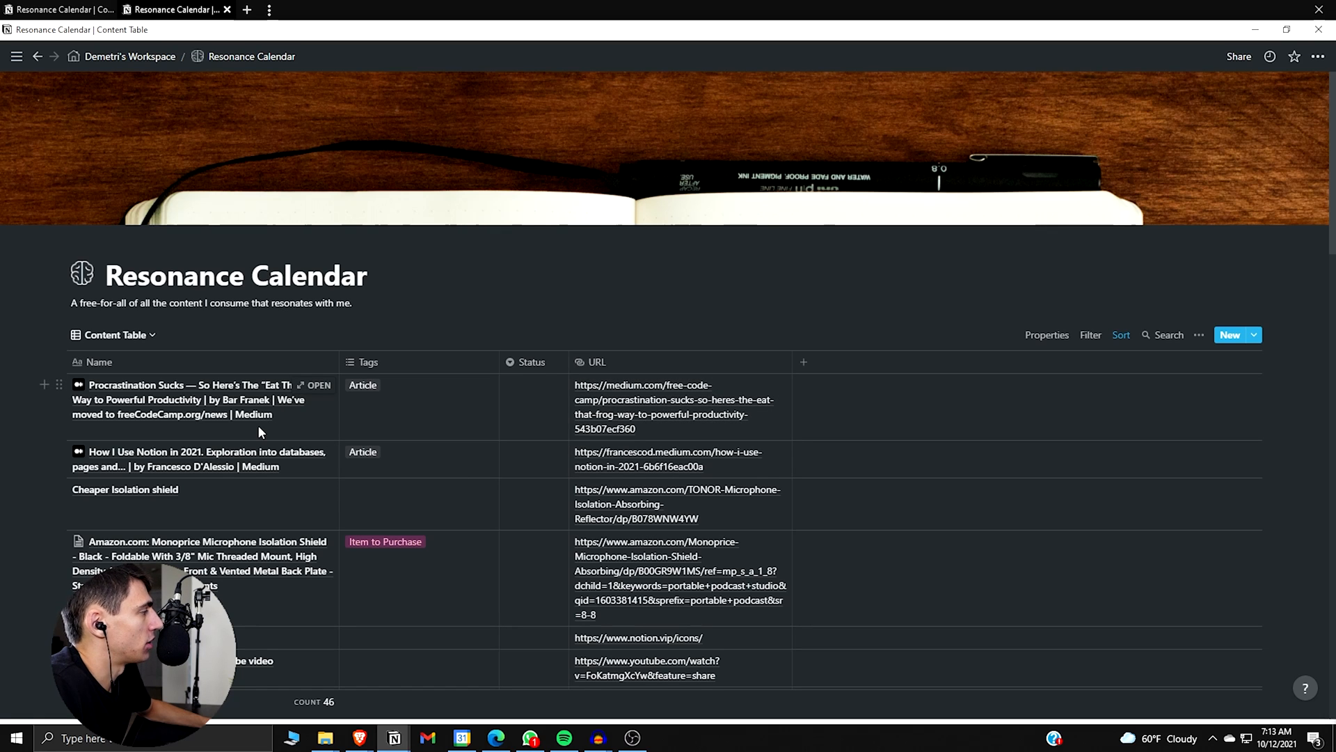